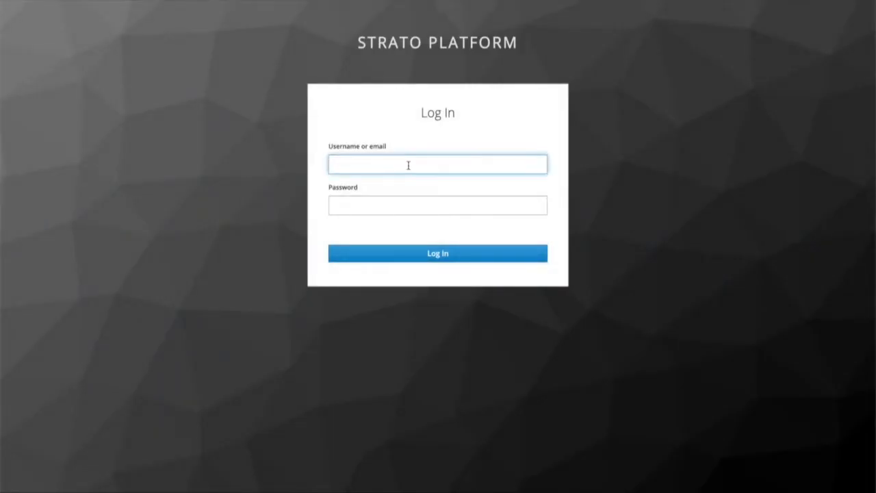
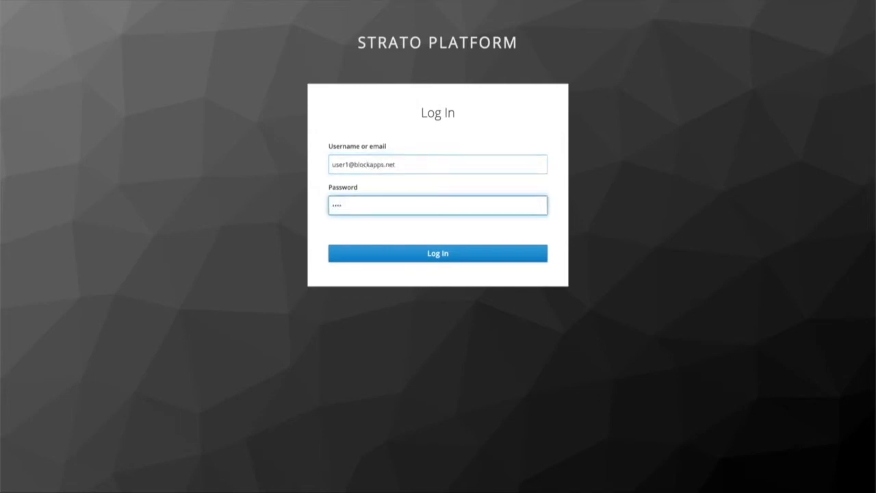
Sign in as user1 to reach the Document Management page
left_click(438, 253)
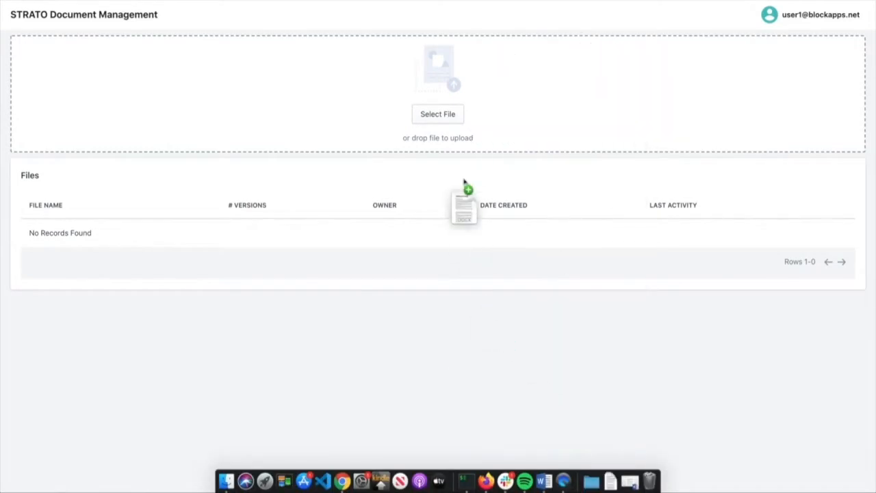
Upload terms-and-conditions.docx with description 'Terms and Conditions for Website Usage' and comment 'Initial Draft'
left_click(438, 114)
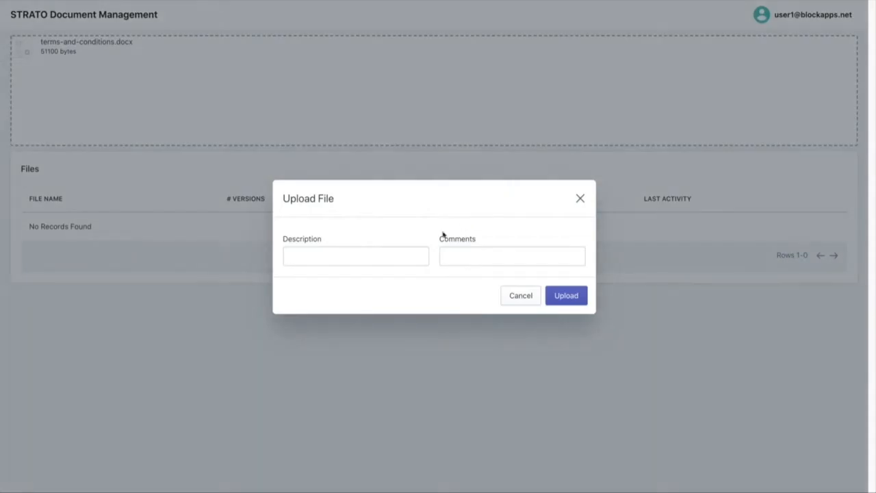
left_click(356, 256)
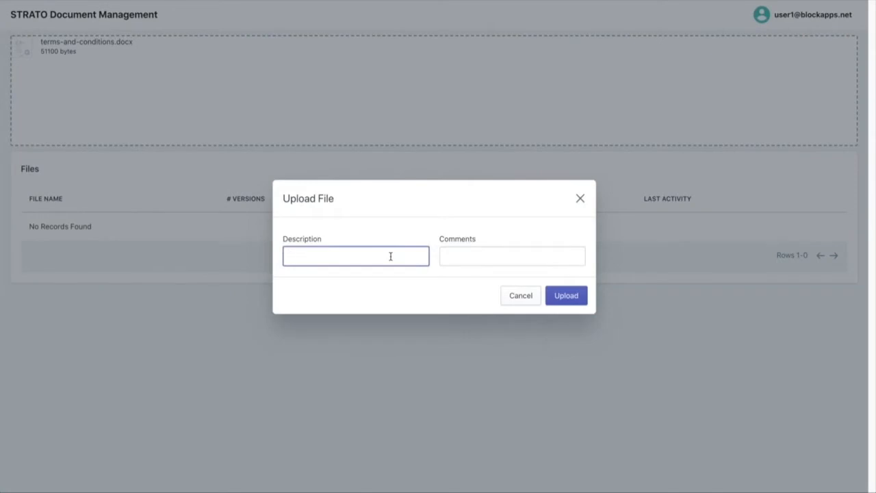
type("Terms and Conditions for Website Usag")
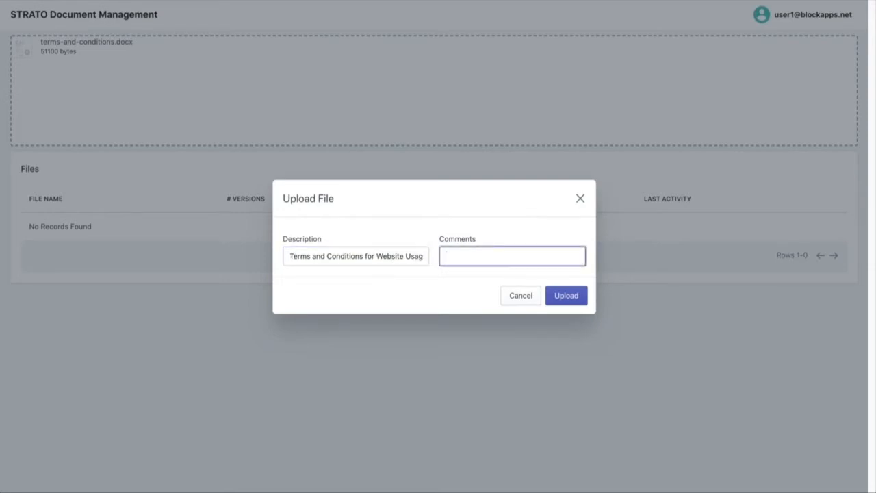
type("Initial Draft")
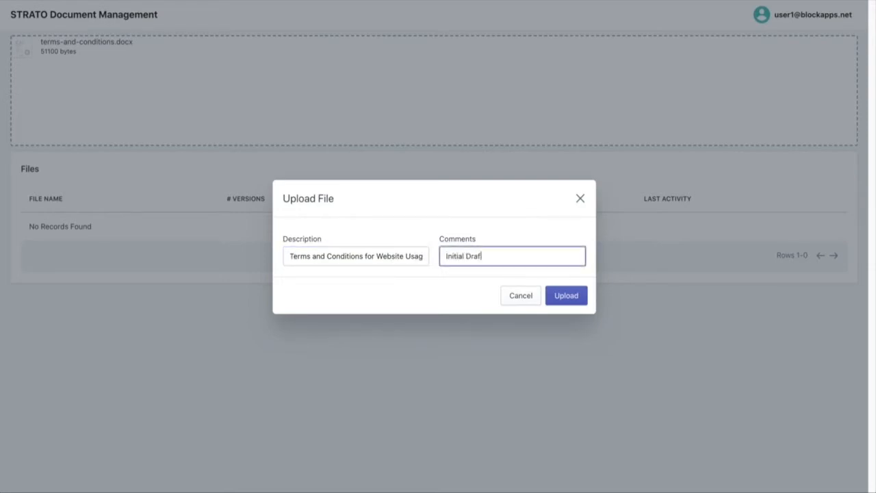
left_click(566, 296)
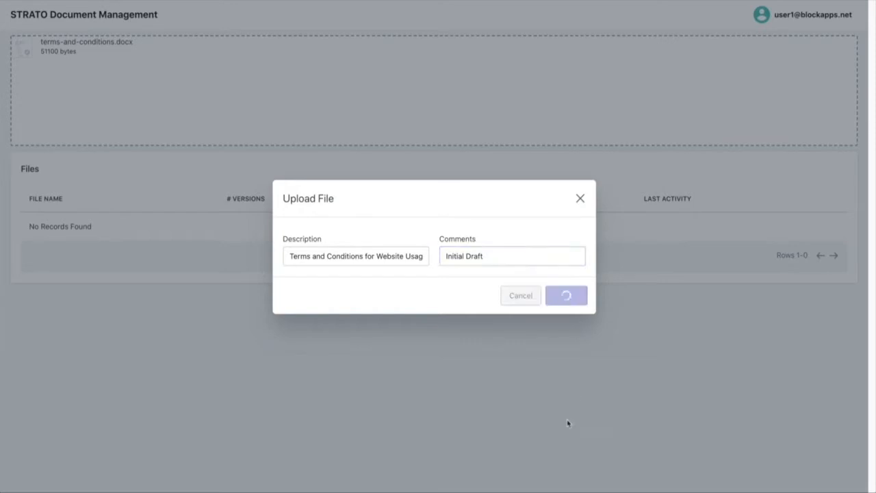
mouse_move(548, 369)
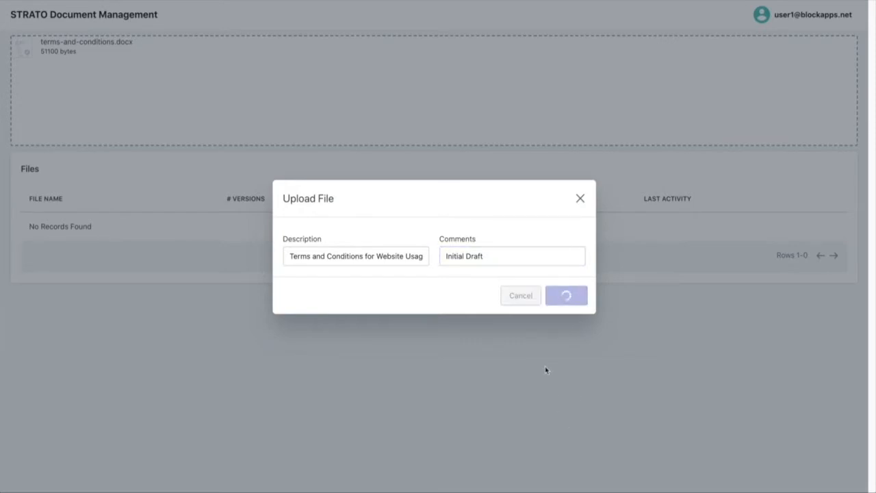
mouse_move(581, 351)
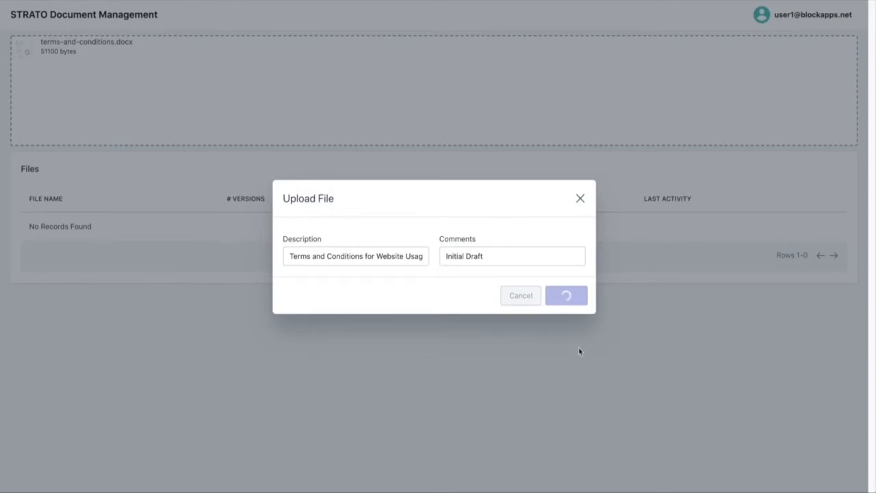
left_click(567, 296)
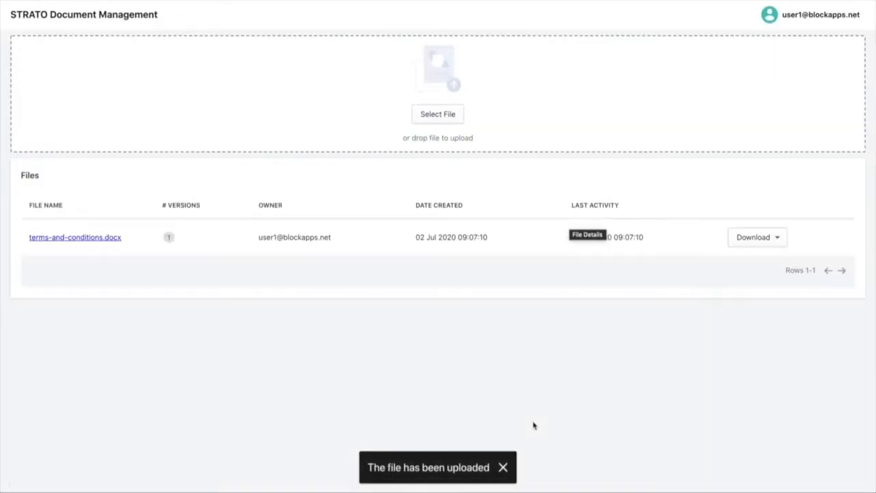
mouse_move(117, 236)
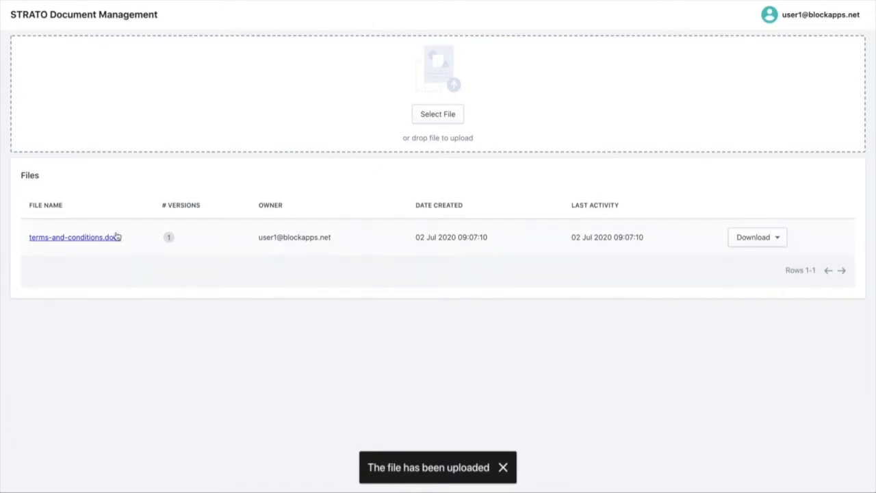
left_click(71, 238)
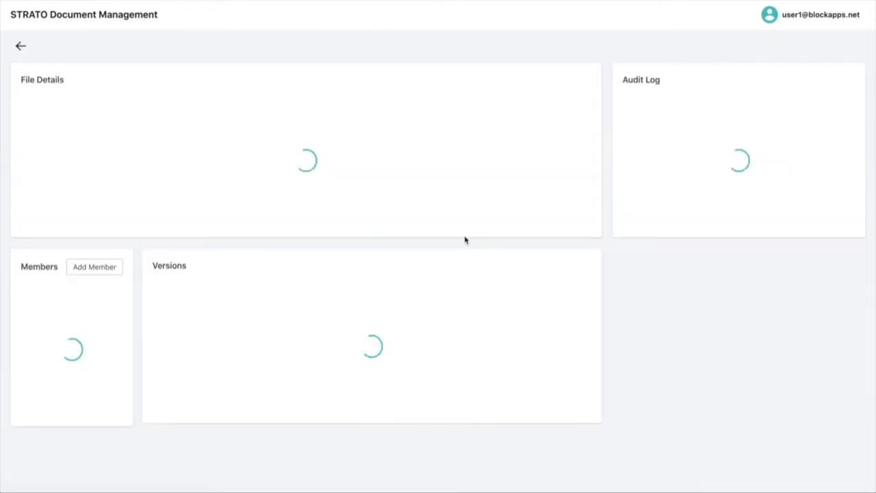
mouse_move(453, 241)
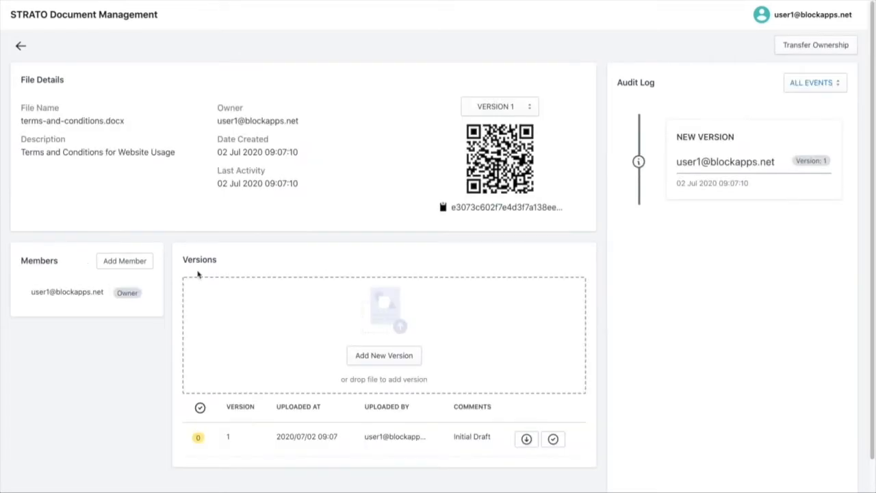
left_click(125, 260)
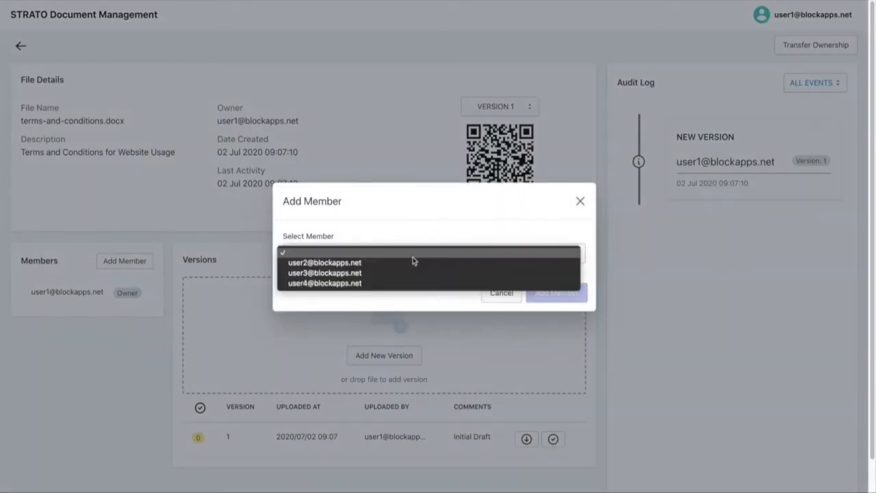
left_click(323, 262)
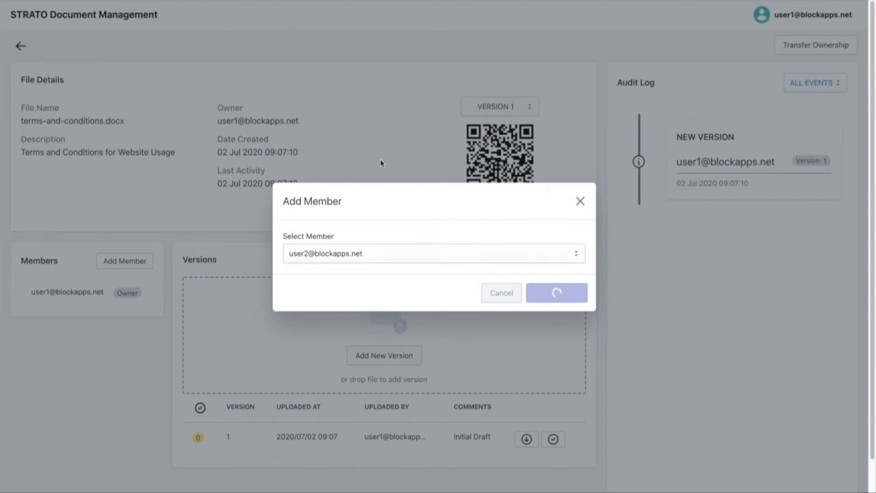
mouse_move(386, 165)
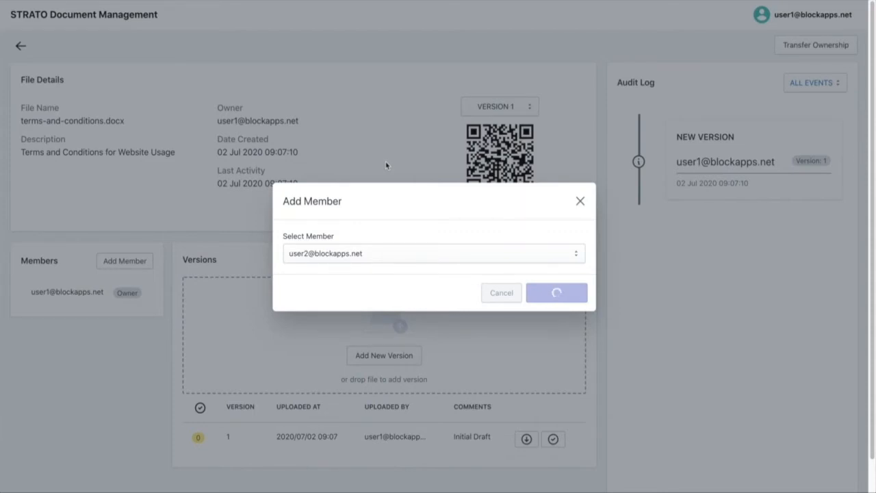
left_click(556, 293)
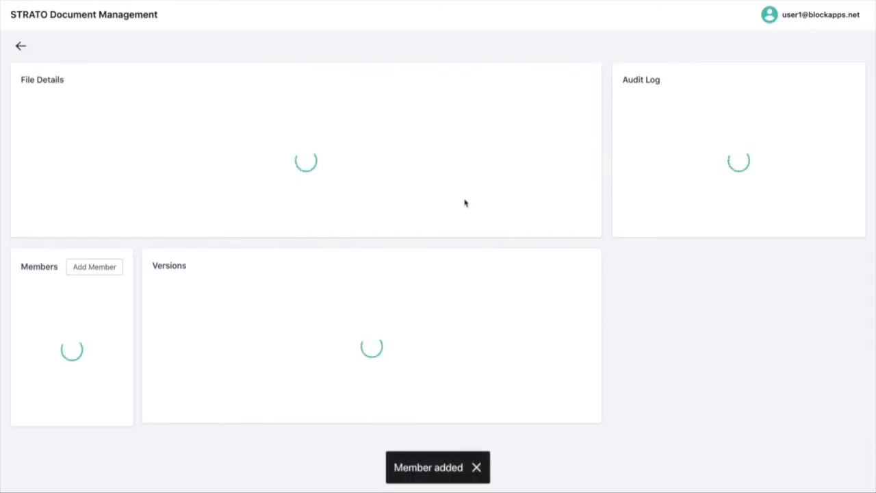
mouse_move(484, 190)
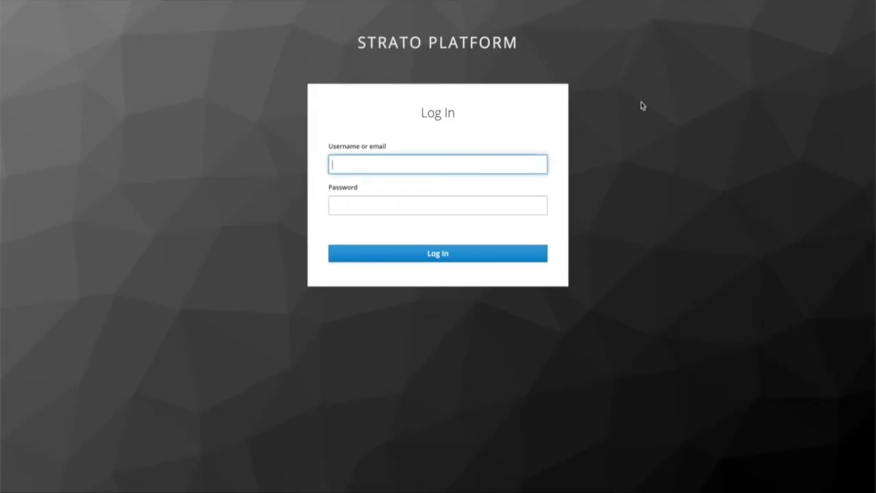
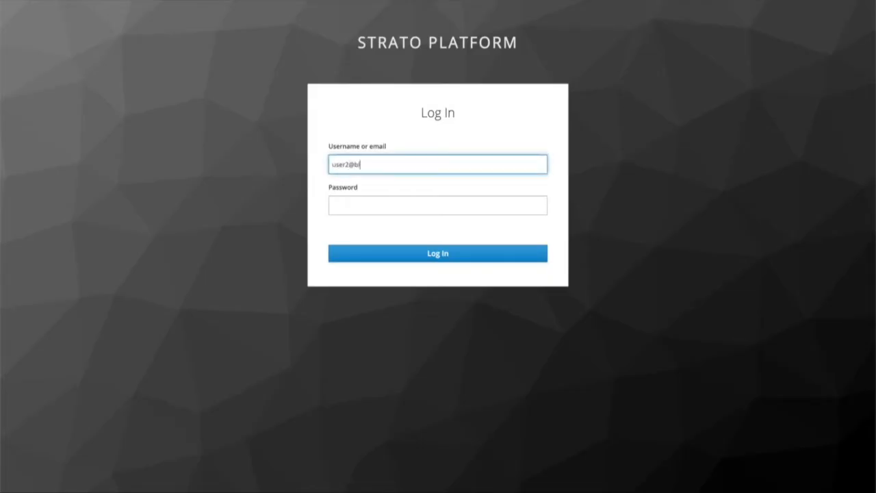
left_click(438, 206)
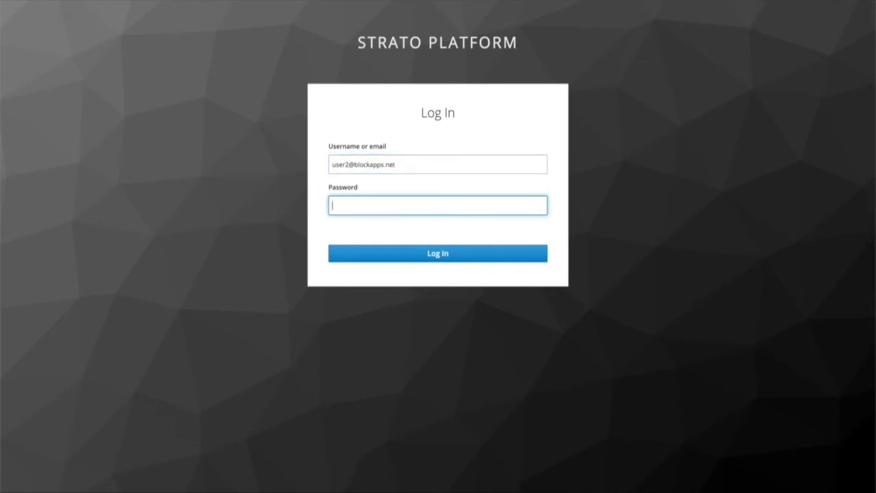
left_click(438, 254)
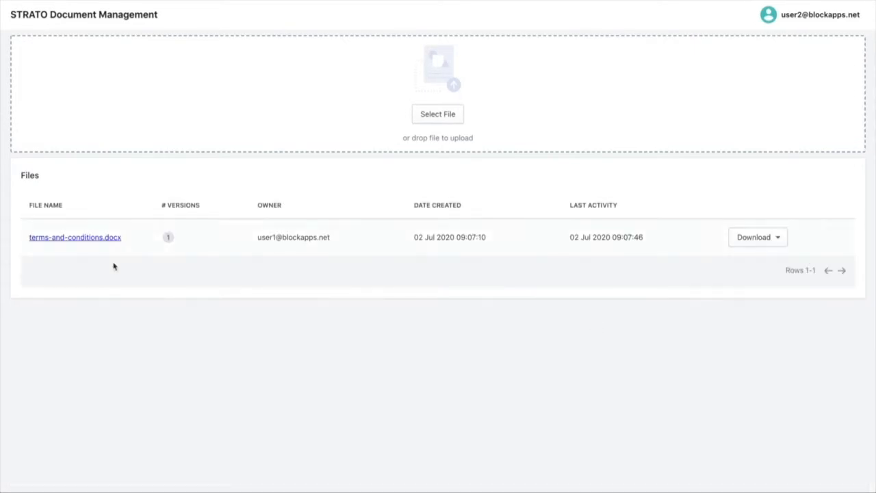
Download version 1 of terms-and-conditions.docx and open the downloaded copy
left_click(75, 237)
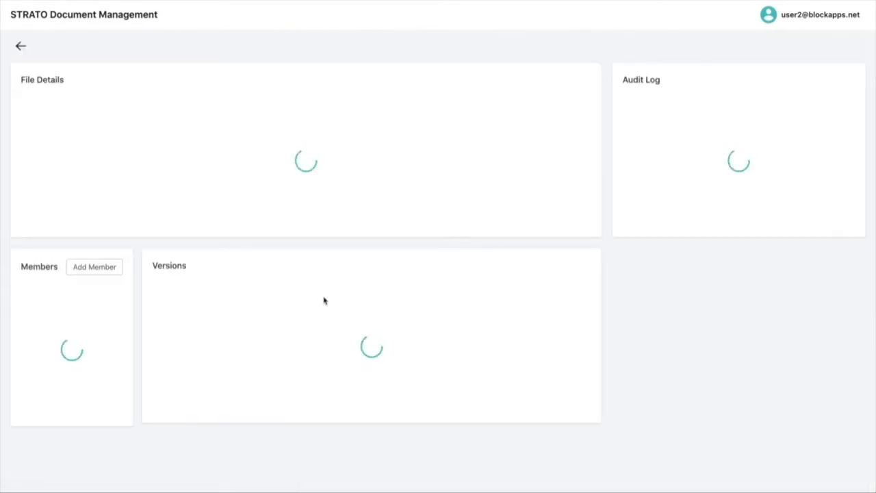
mouse_move(358, 311)
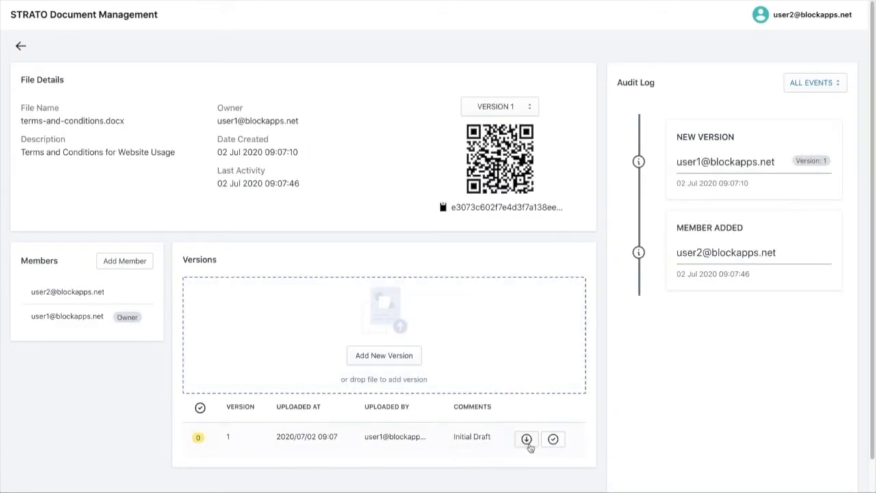
left_click(526, 438)
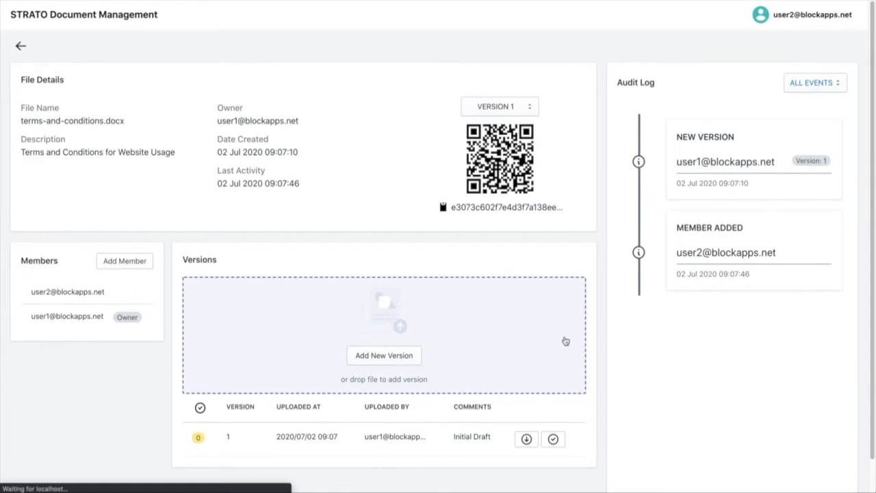
left_click(527, 438)
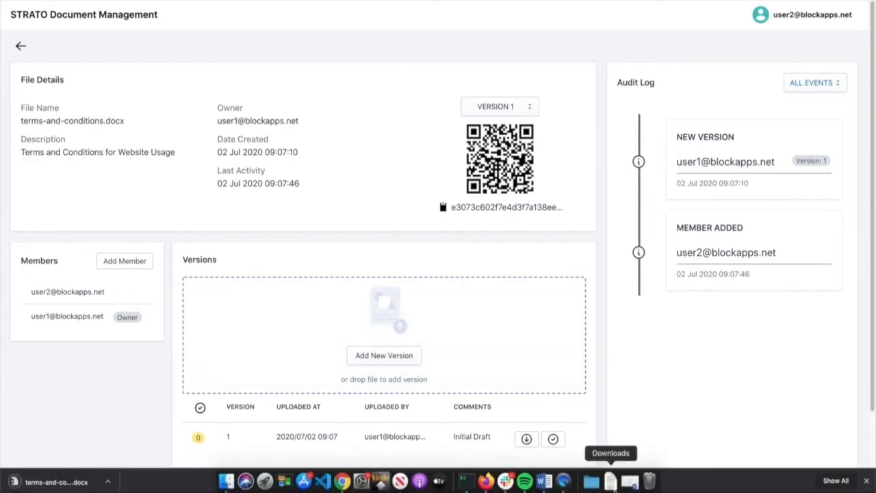
mouse_move(630, 457)
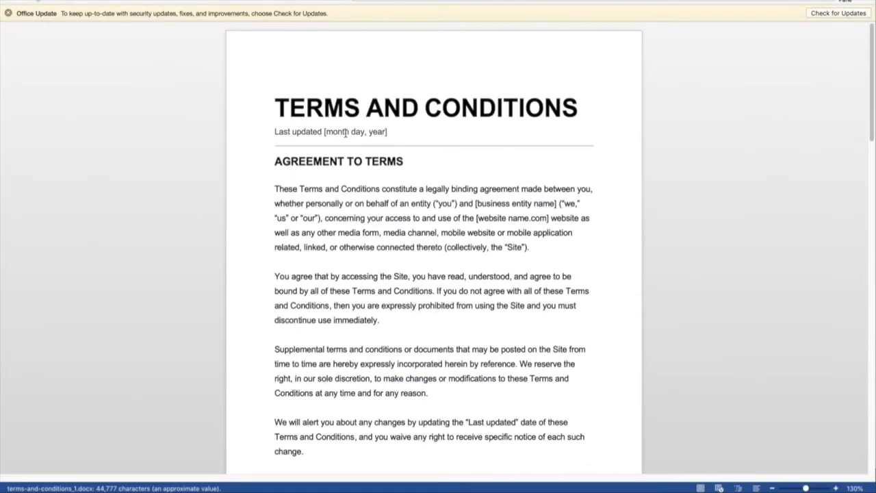
Replace the [month day, year] placeholder with July 2nd, 2020 in Word
double_click(345, 131)
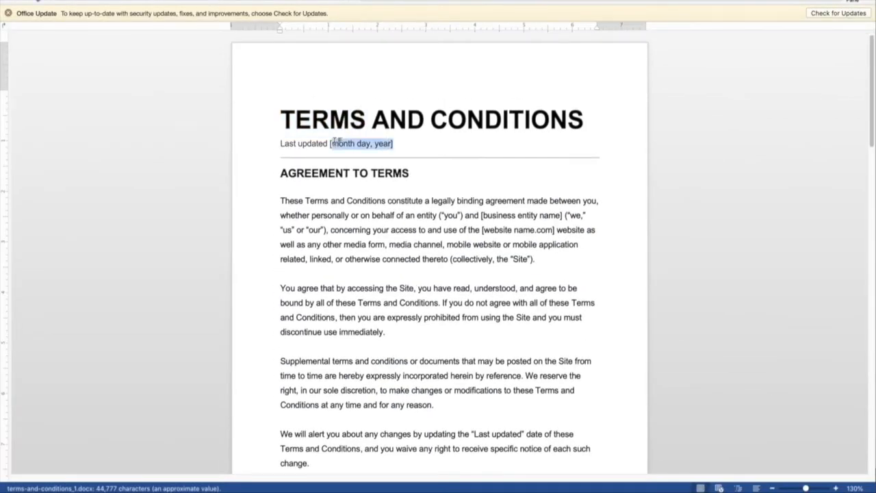
type("Jul")
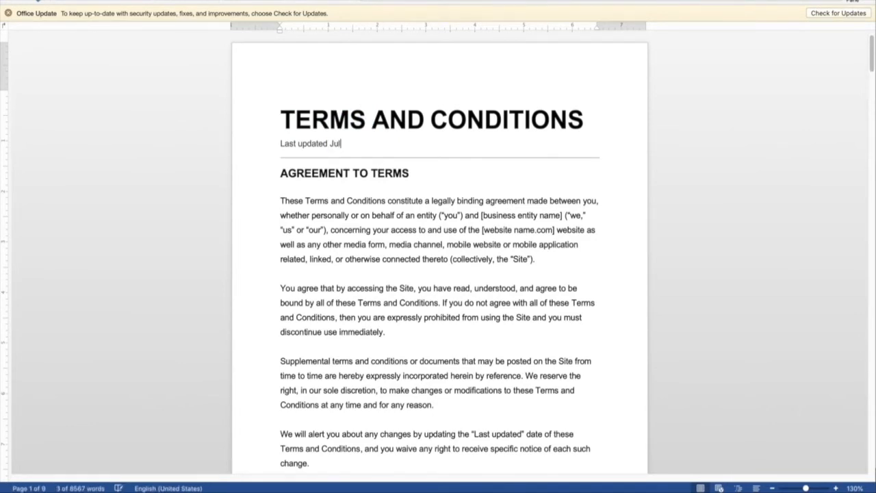
type("y 2nd, 2020")
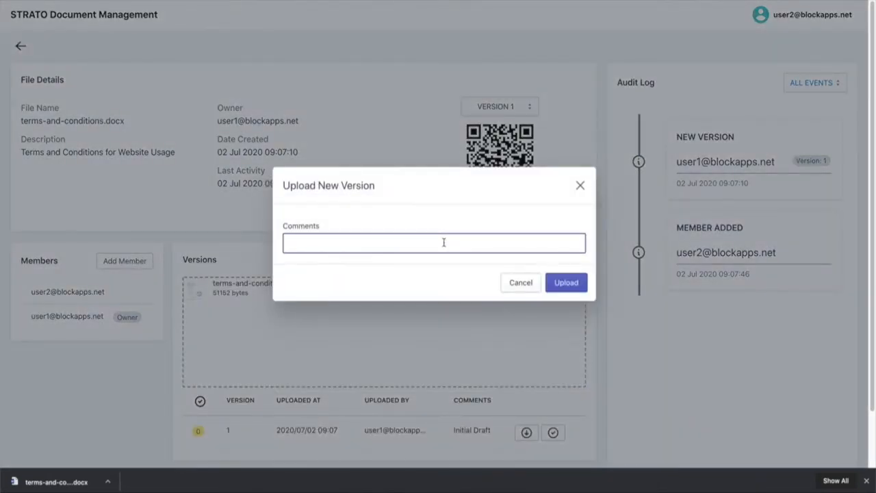
Upload the edited file as version 2 with the comment 'Update Date'
type("Update Date")
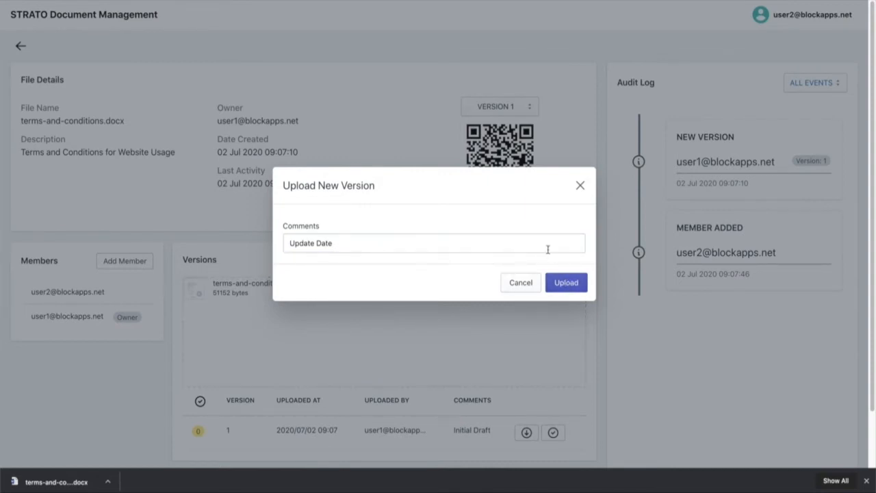
left_click(567, 282)
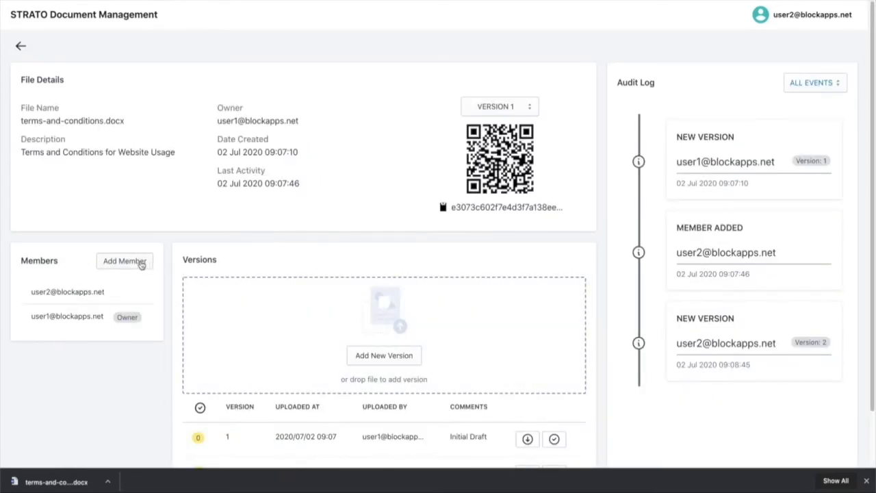
left_click(123, 260)
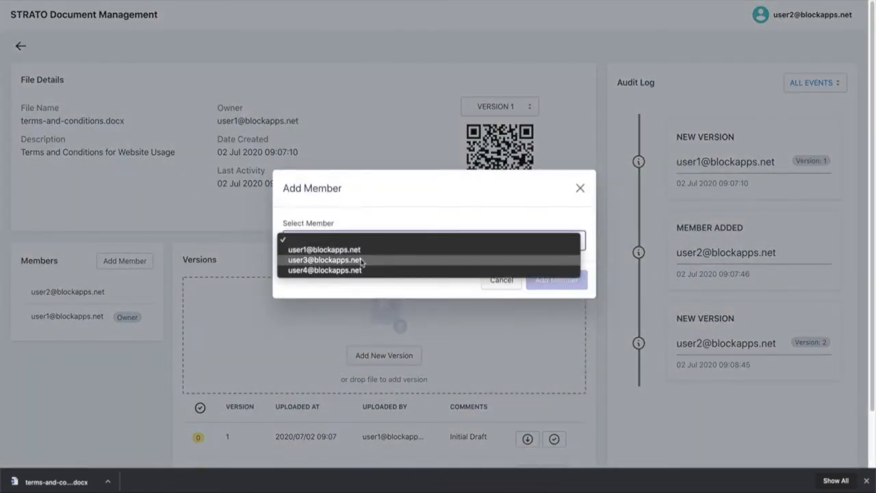
left_click(325, 260)
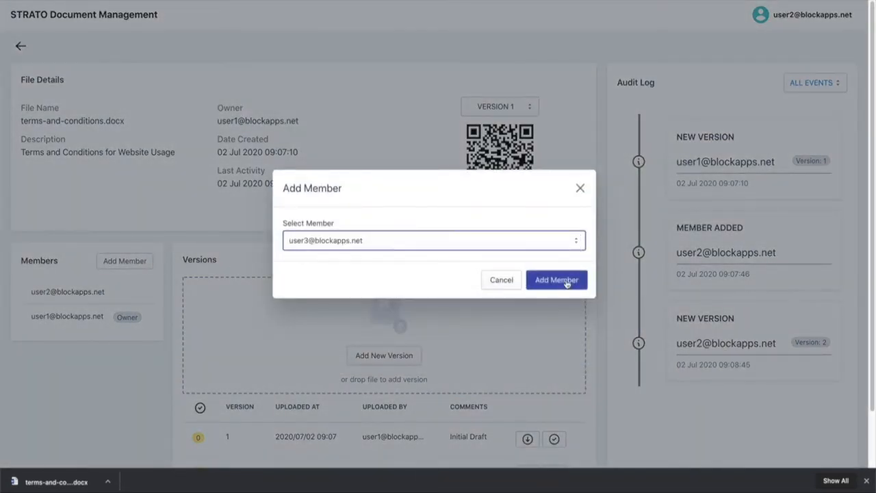
left_click(556, 279)
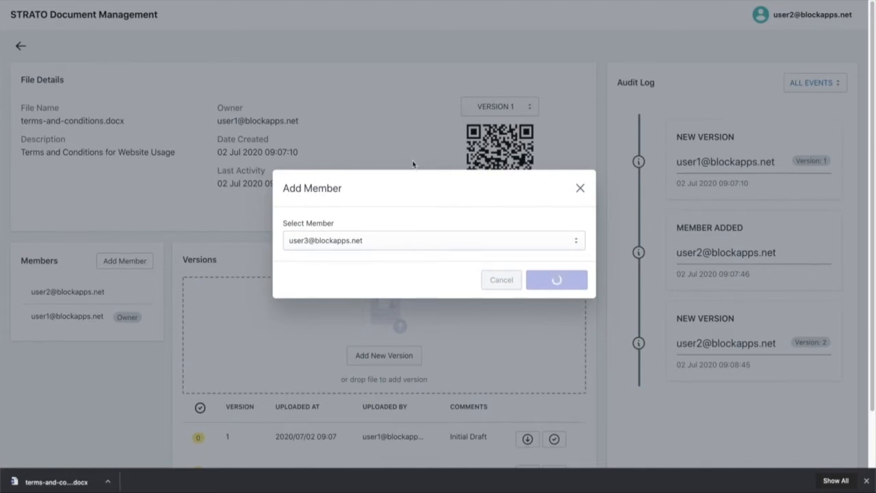
left_click(556, 279)
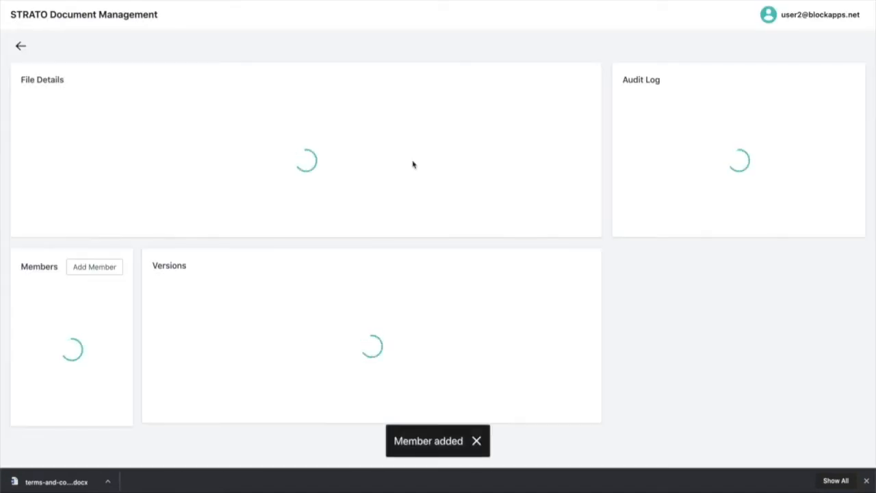
mouse_move(400, 199)
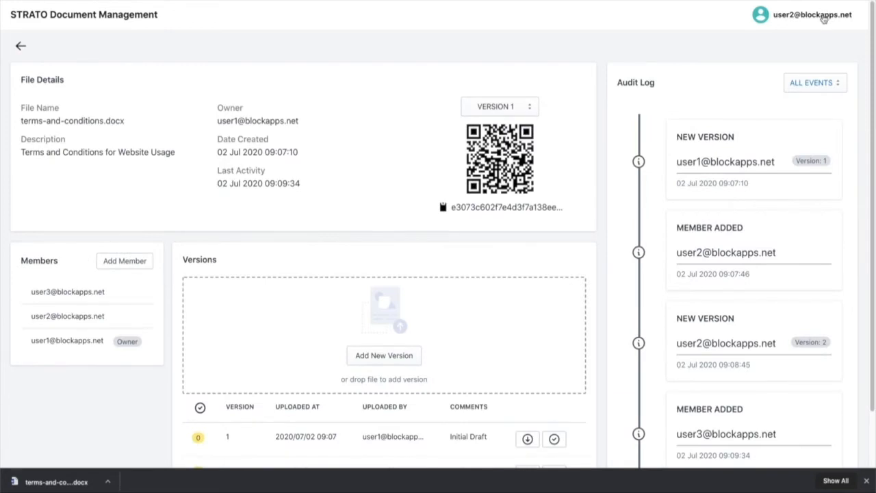
Filter the audit log to MEMBER ADDED events
left_click(834, 82)
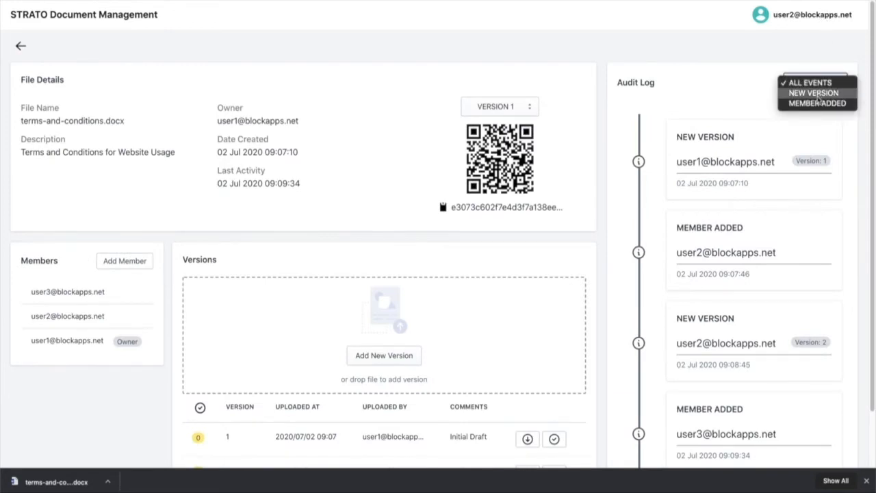
left_click(813, 93)
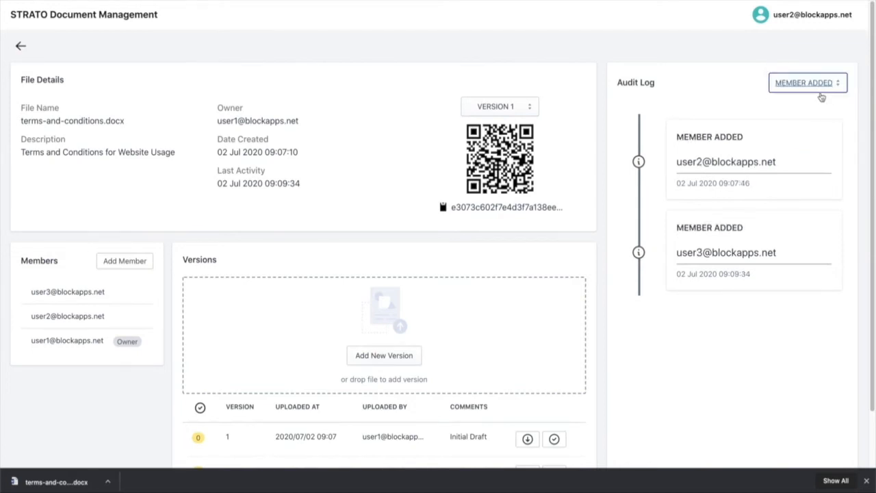
left_click(810, 82)
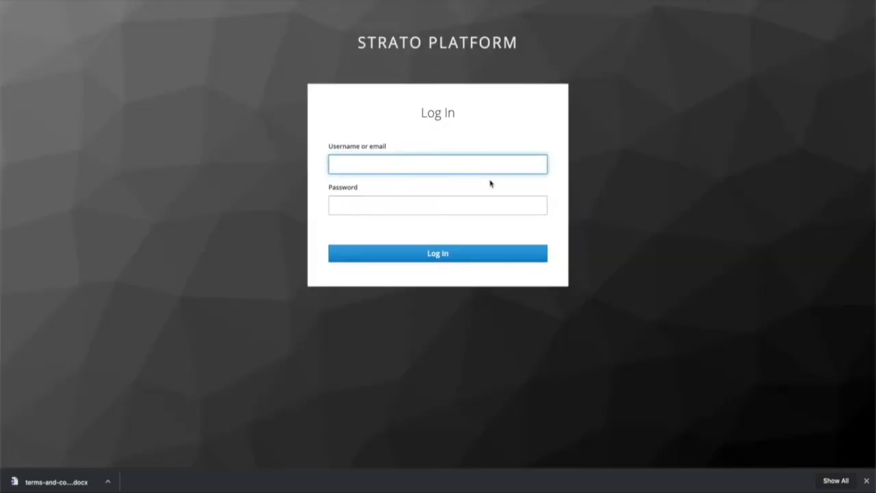
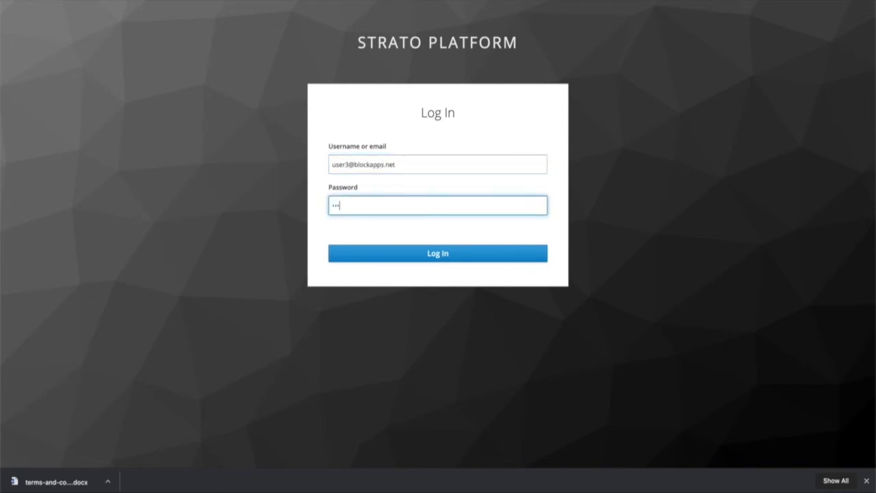
left_click(438, 253)
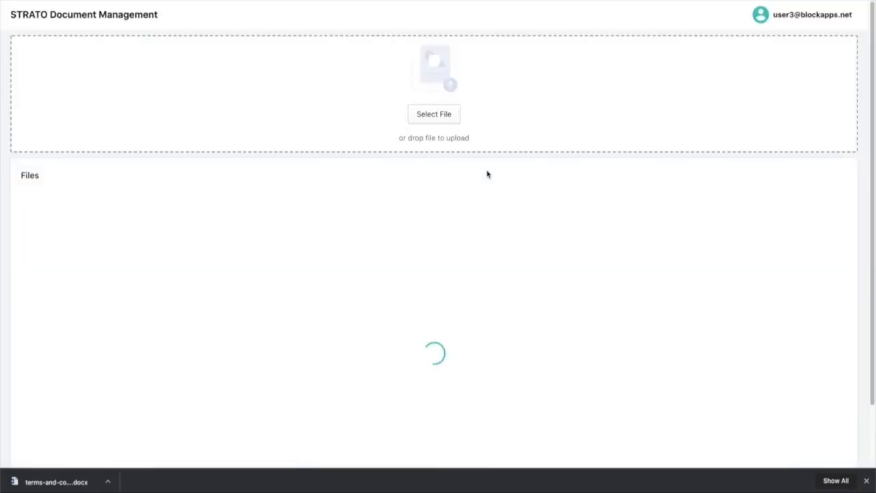
mouse_move(487, 187)
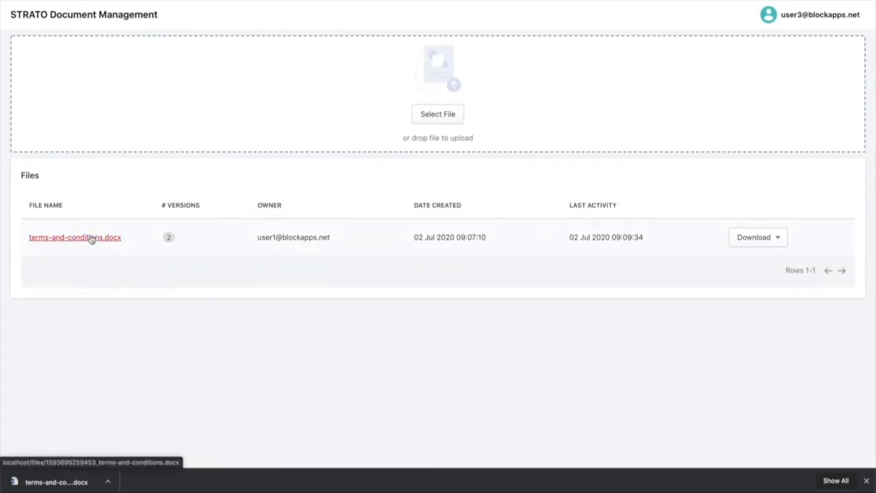
Open the details page of terms-and-conditions.docx as the third user
left_click(75, 238)
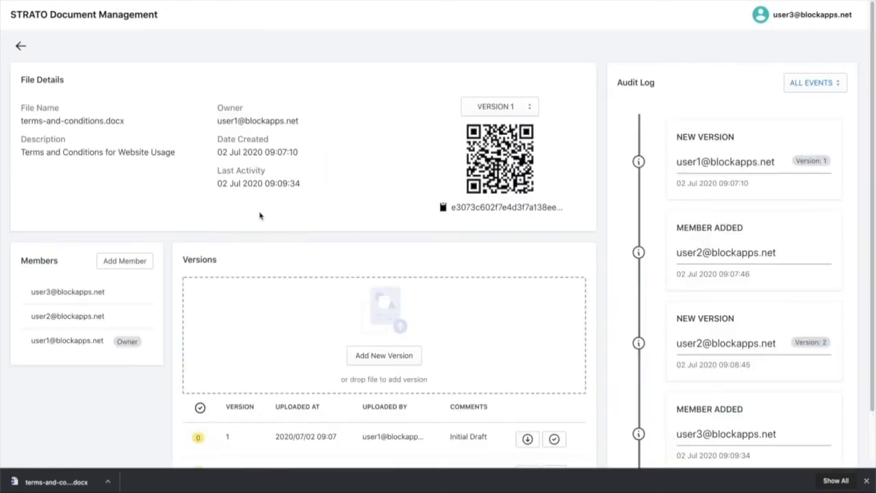
mouse_move(301, 254)
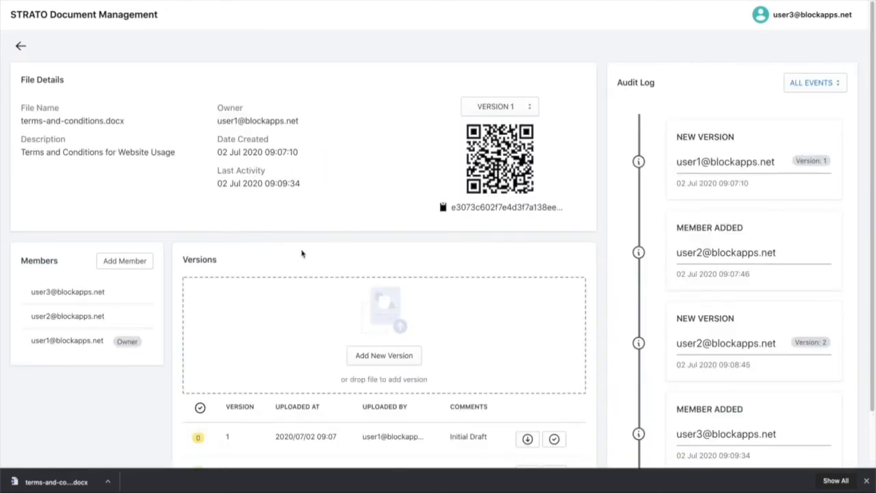
mouse_move(503, 227)
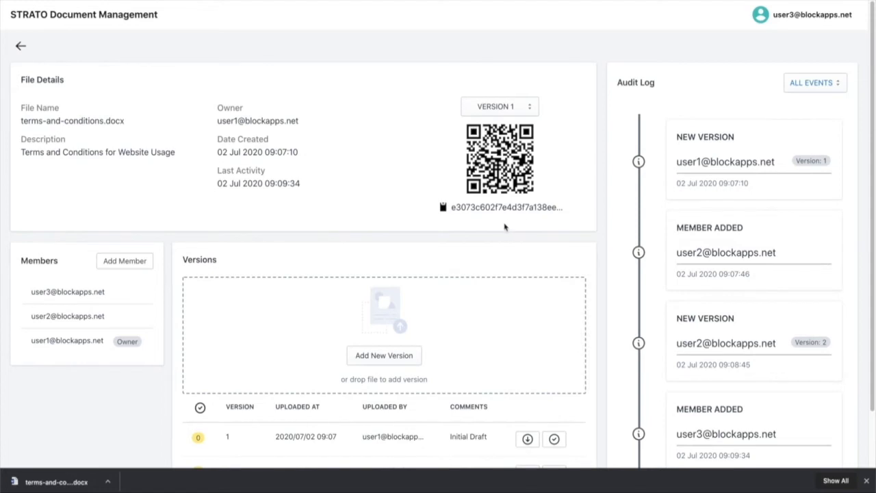
Download version 2 of terms-and-conditions.docx and start verifying that version
scroll("down", 3)
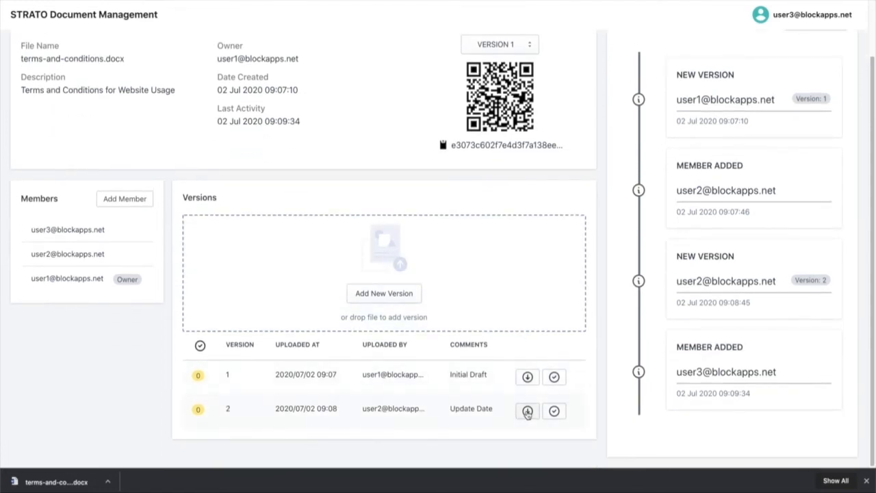
left_click(527, 411)
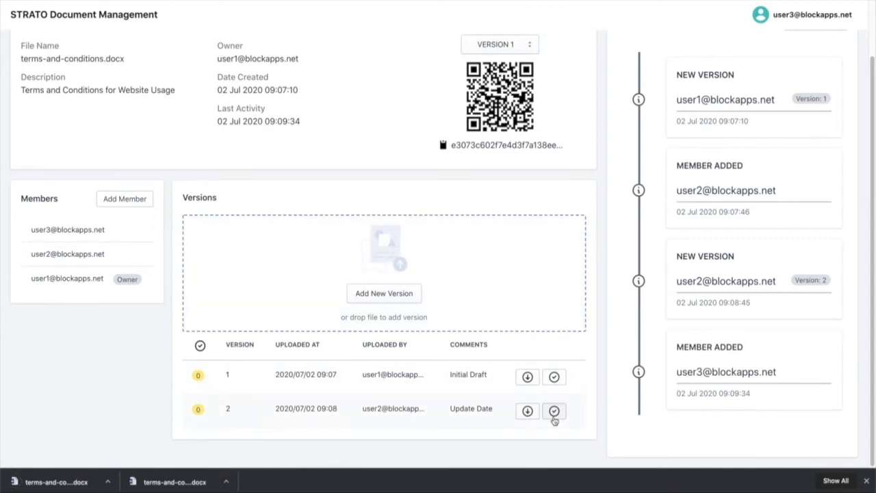
left_click(553, 410)
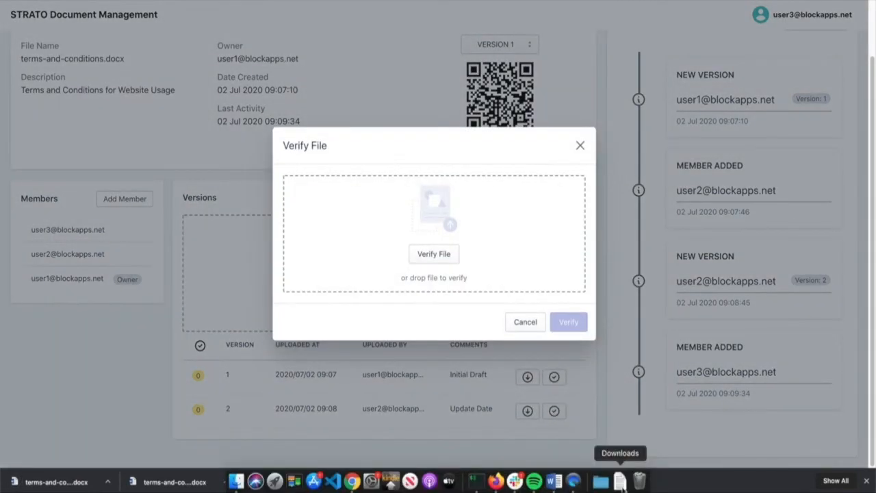
Verify version 2 against the downloaded terms-and-conditions_2.docx, then reach the account menu
left_click(433, 253)
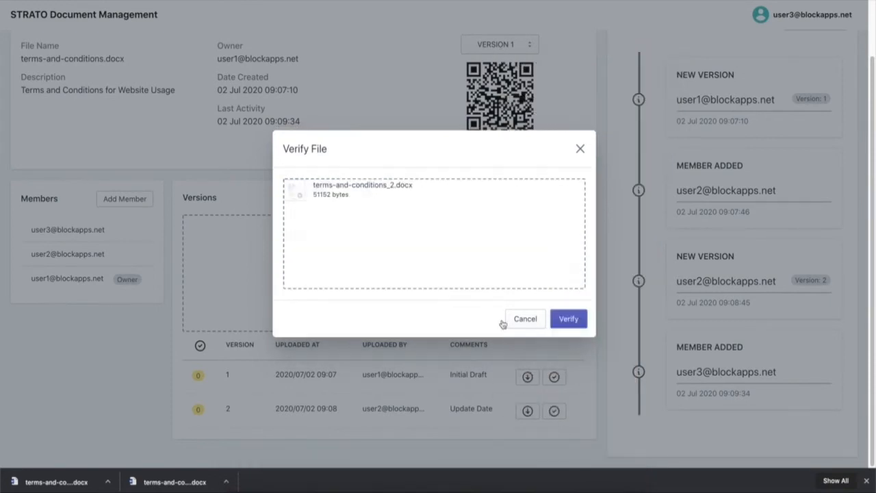
left_click(568, 317)
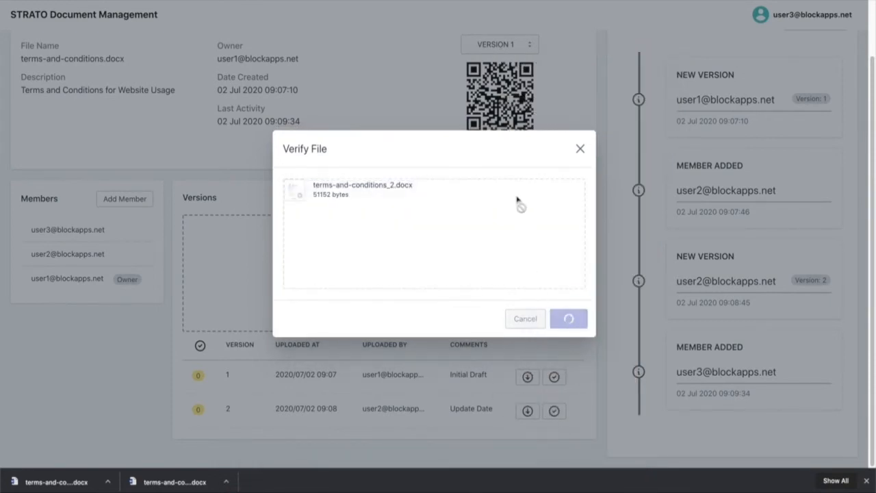
mouse_move(515, 221)
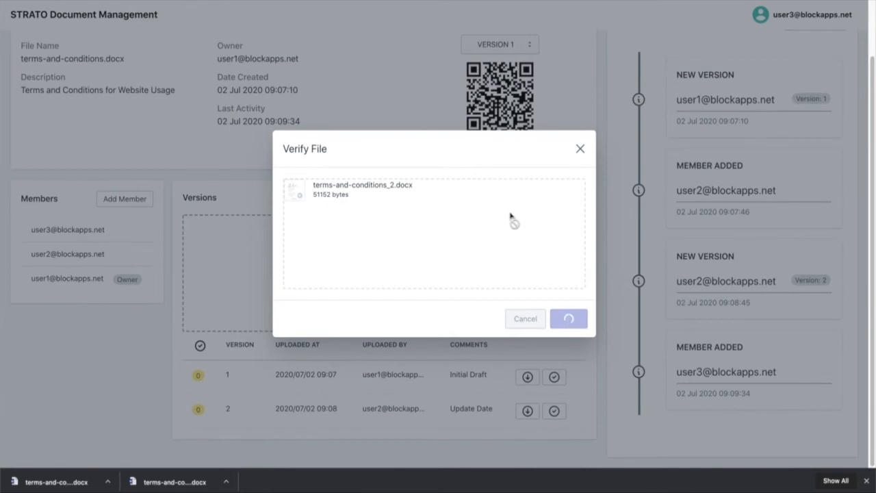
left_click(568, 318)
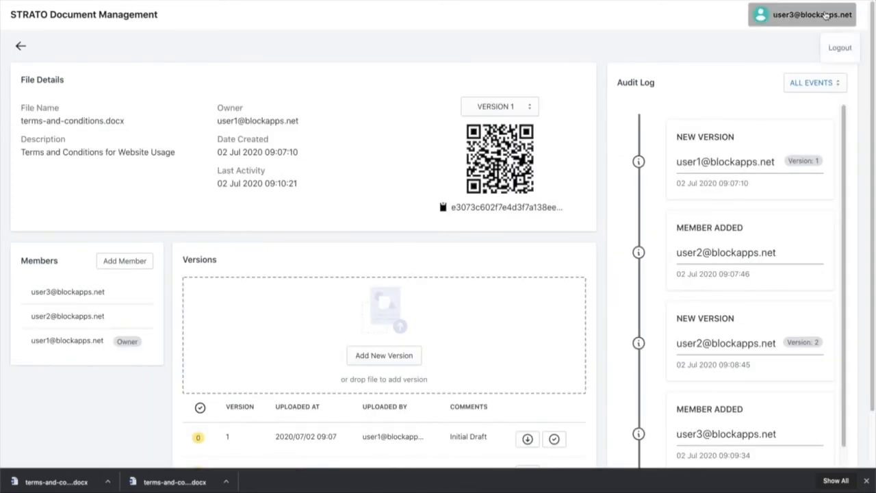
Log out of the third user's account and sign in as user2
left_click(846, 48)
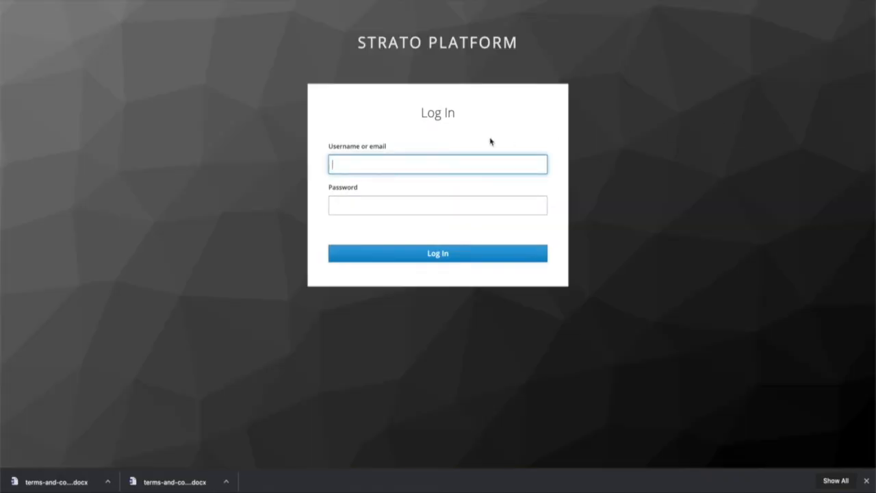
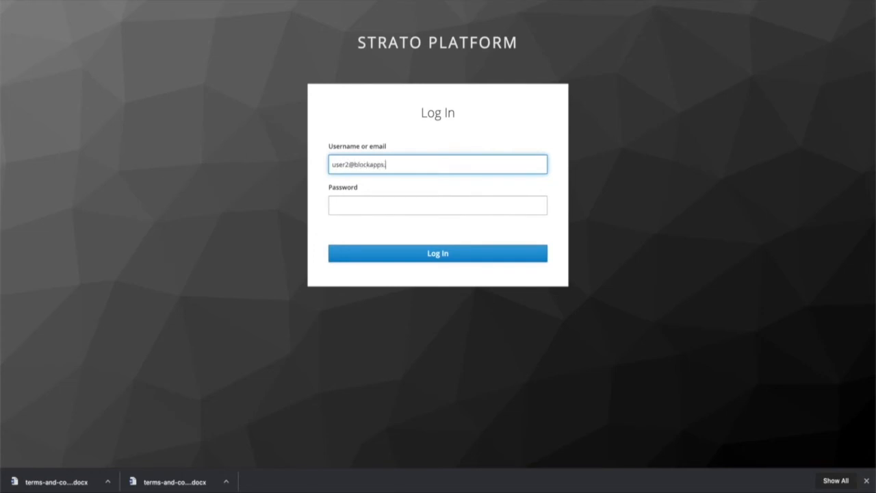
type("••••")
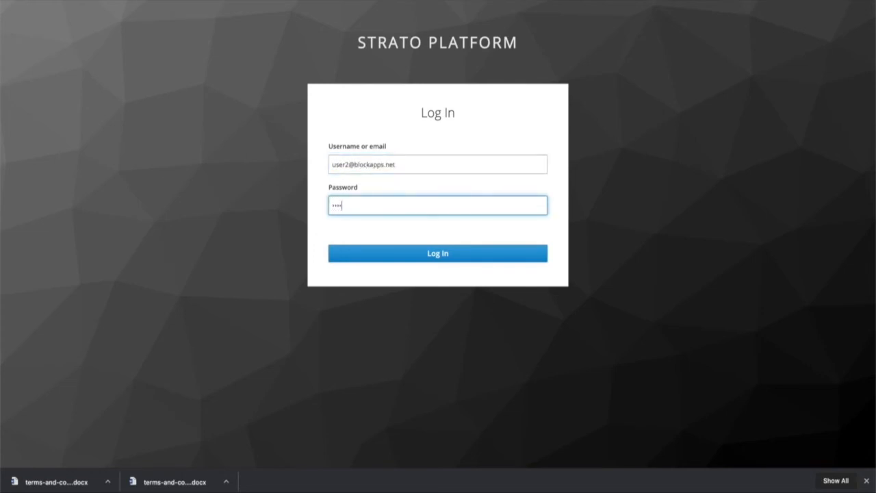
left_click(439, 252)
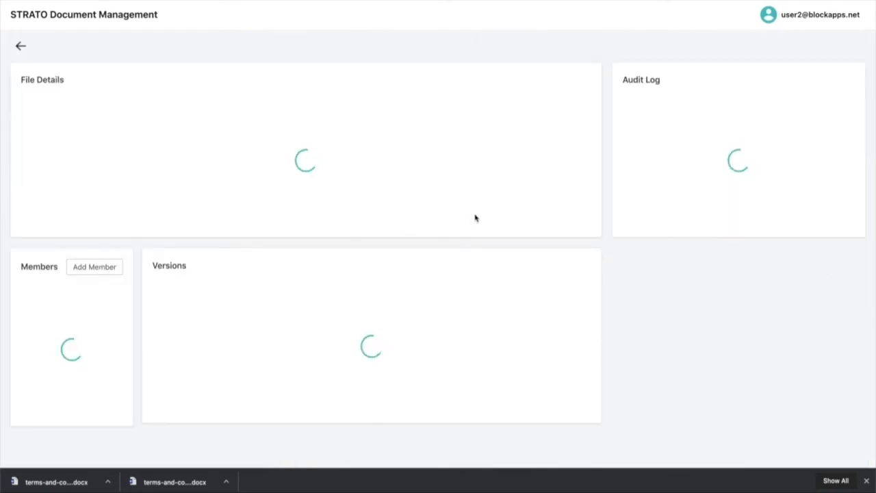
mouse_move(522, 132)
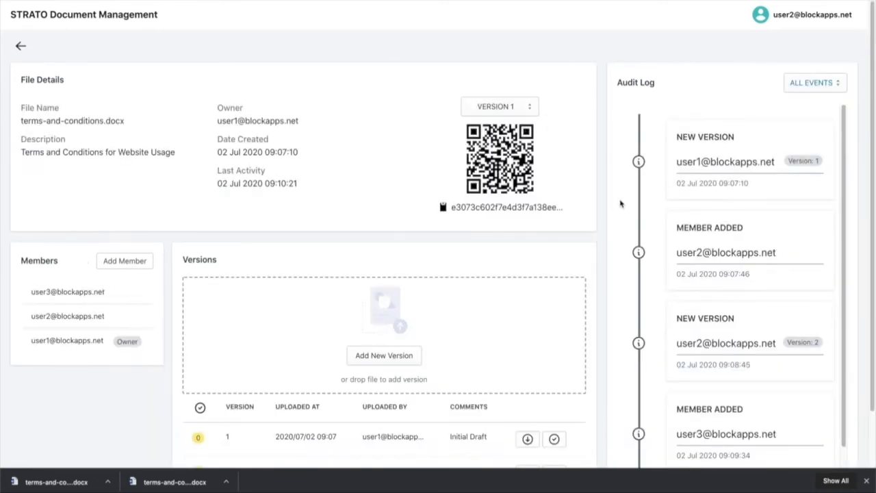
Filter the audit log to VERIFICATION events, showing user3's verification of version 2
scroll("down", 3)
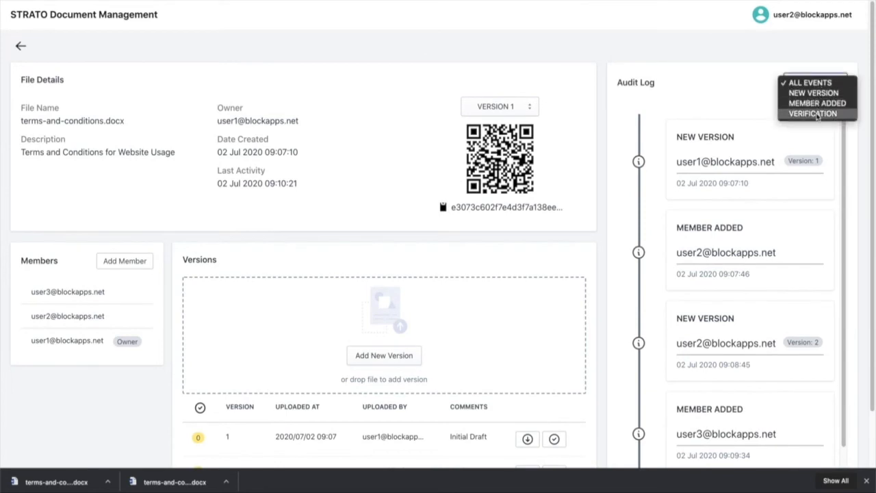
left_click(813, 114)
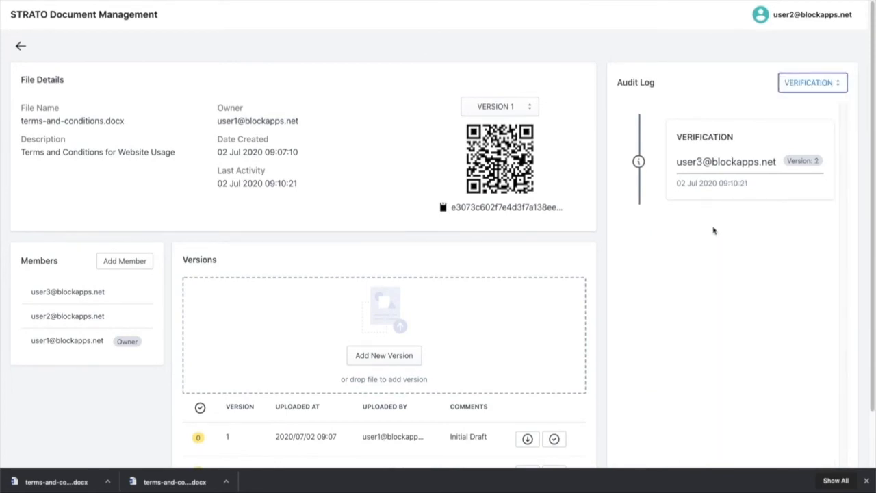
scroll("down", 3)
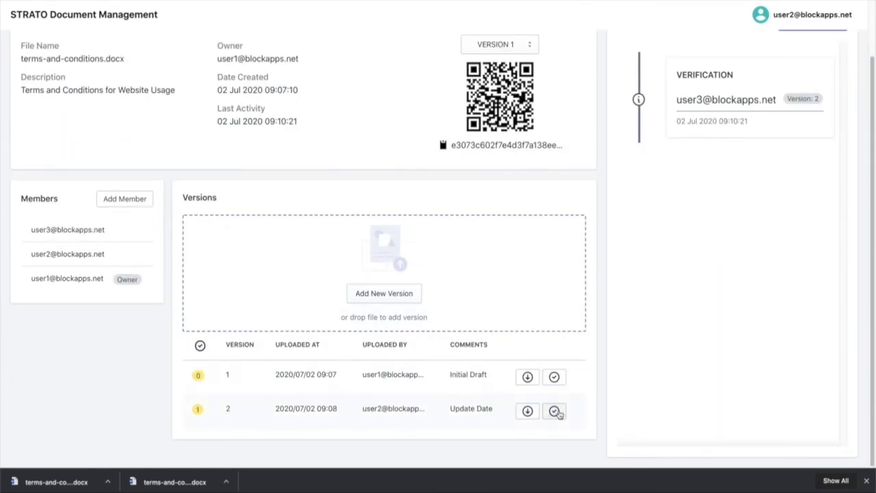
Verify version 2 as user2 with terms-and-conditions_2.docx, adding a second verification entry
left_click(553, 411)
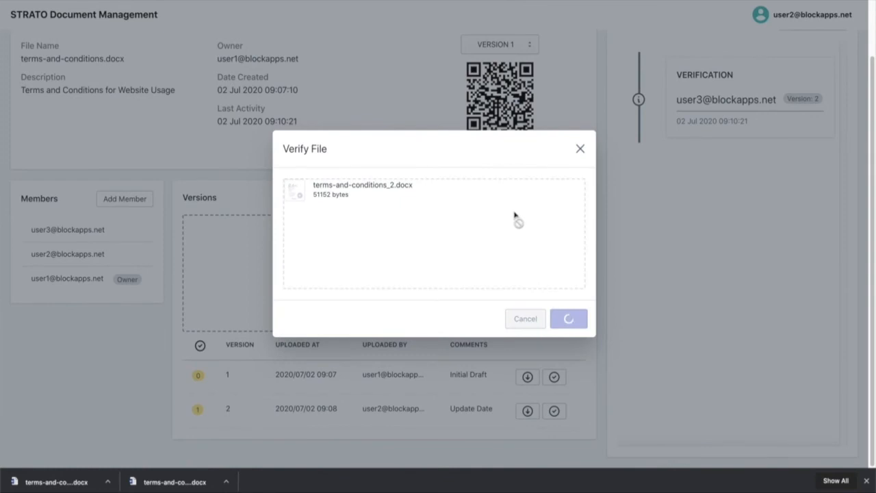
mouse_move(504, 225)
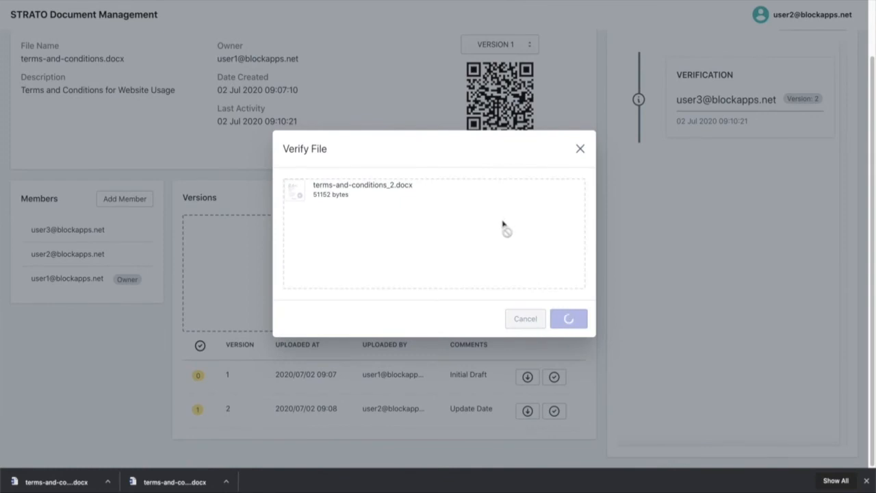
left_click(569, 318)
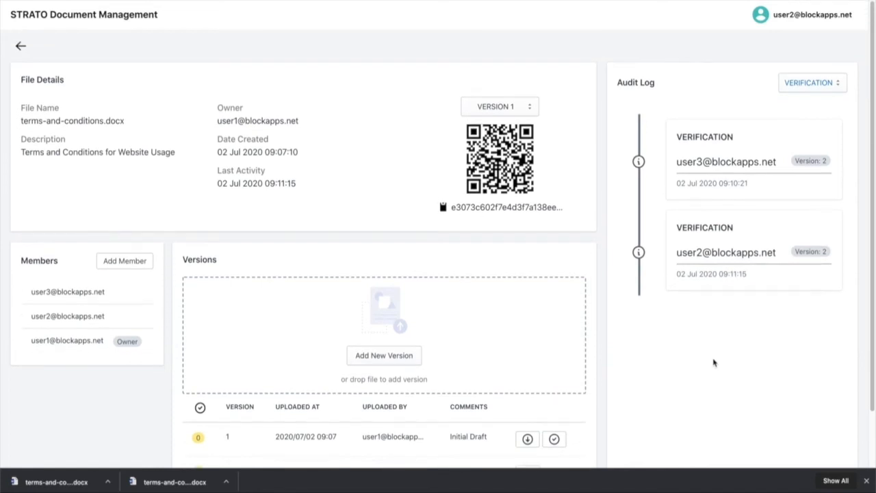
left_click(807, 17)
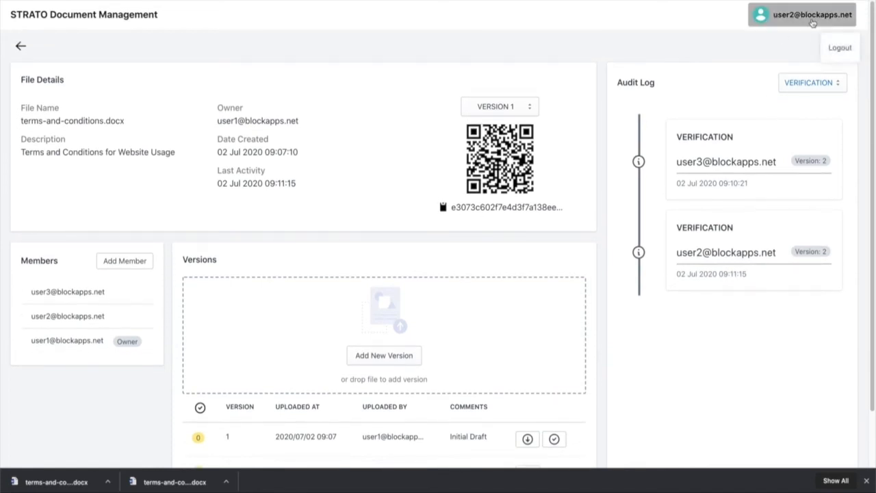
Log out of user2's account and sign in as user4, whose file list is empty
left_click(834, 48)
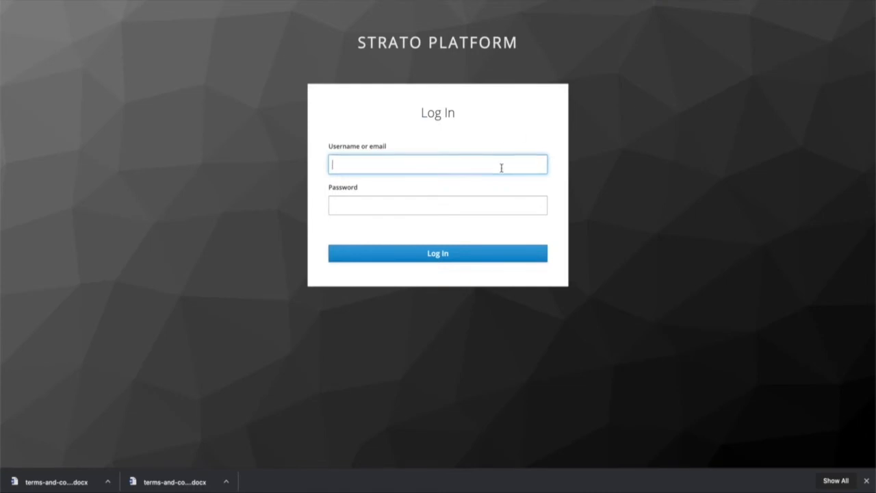
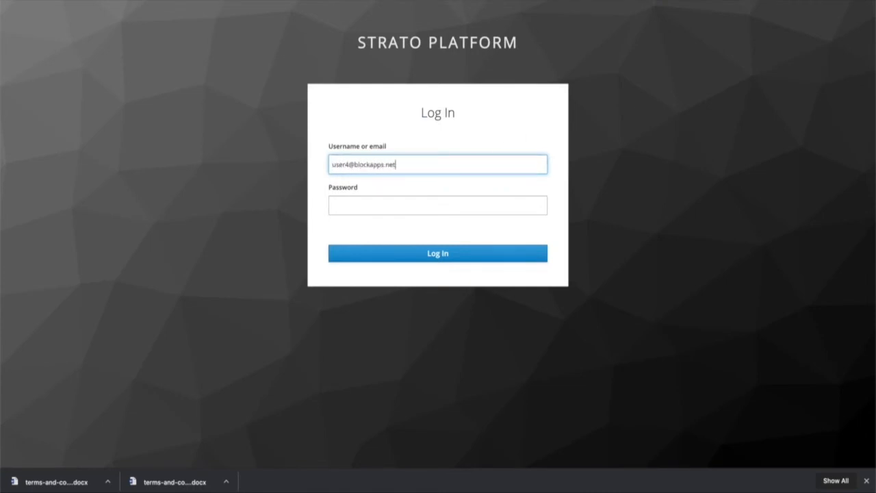
type("••••")
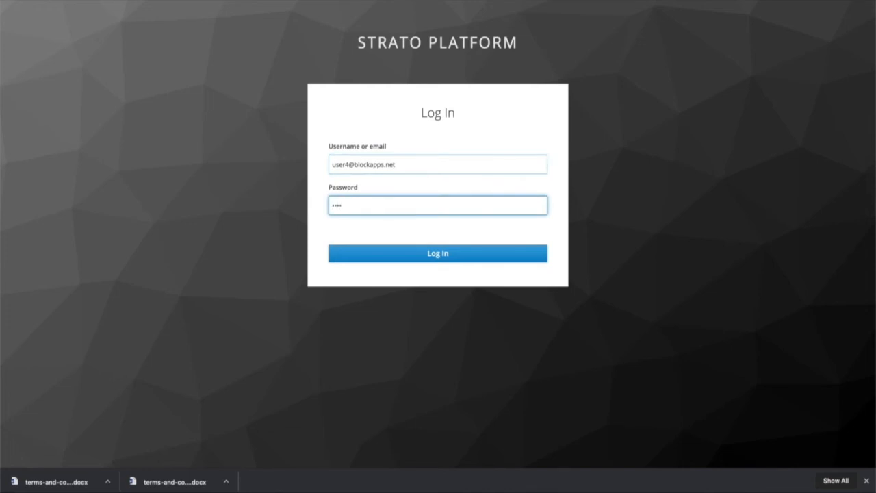
left_click(438, 253)
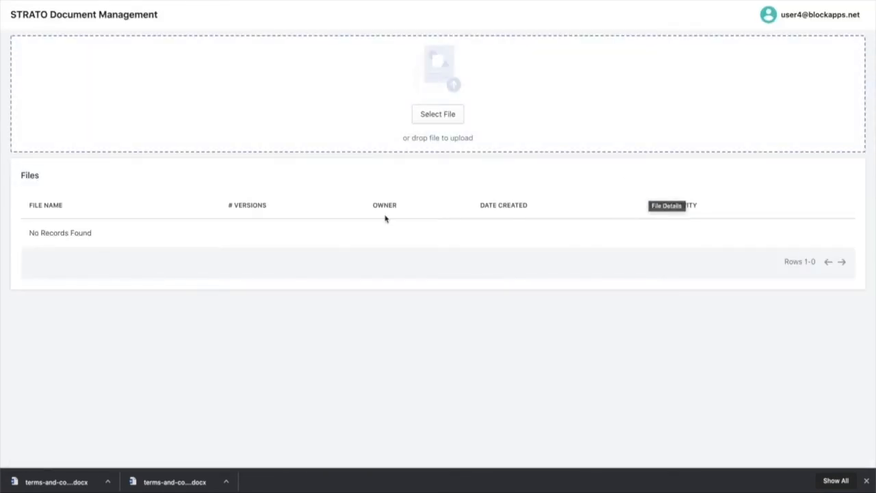
mouse_move(801, 17)
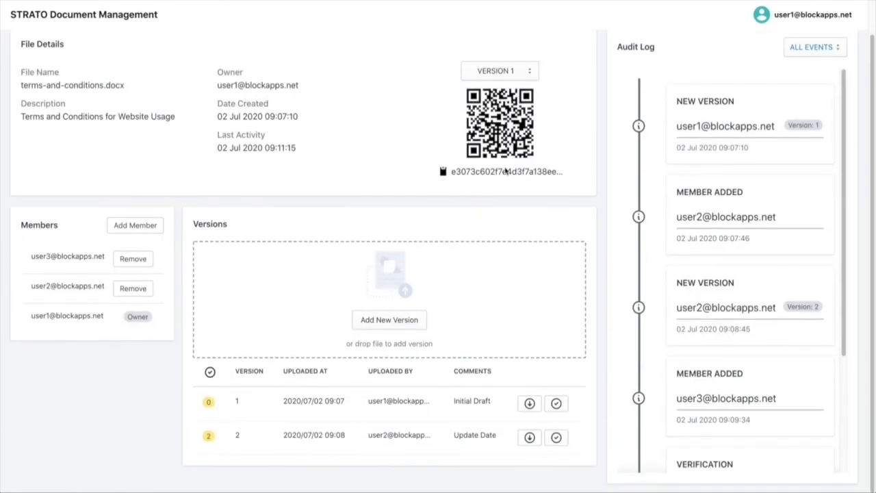
mouse_move(230, 296)
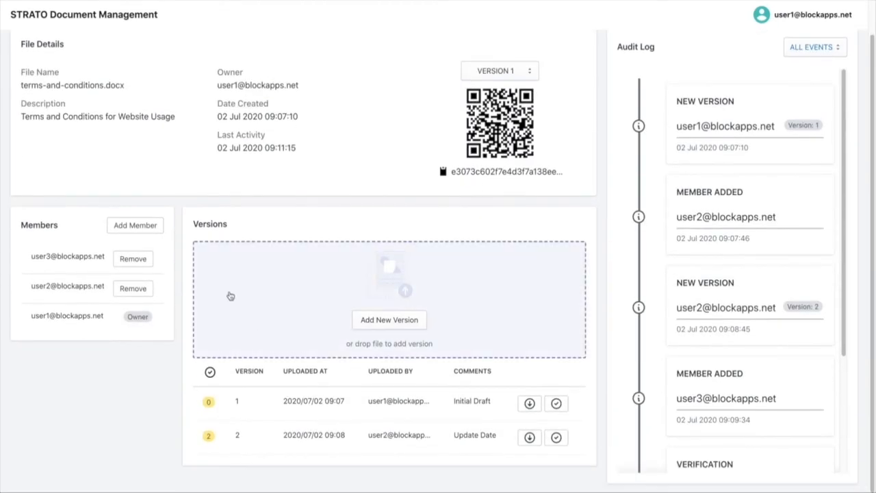
View Version 2's hash, then filter the audit log to Verification and finally Member Added events
left_click(500, 71)
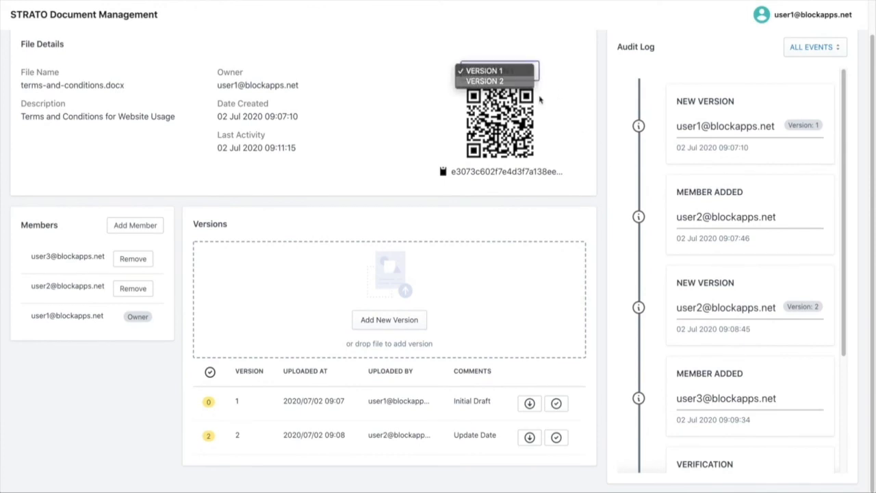
left_click(484, 71)
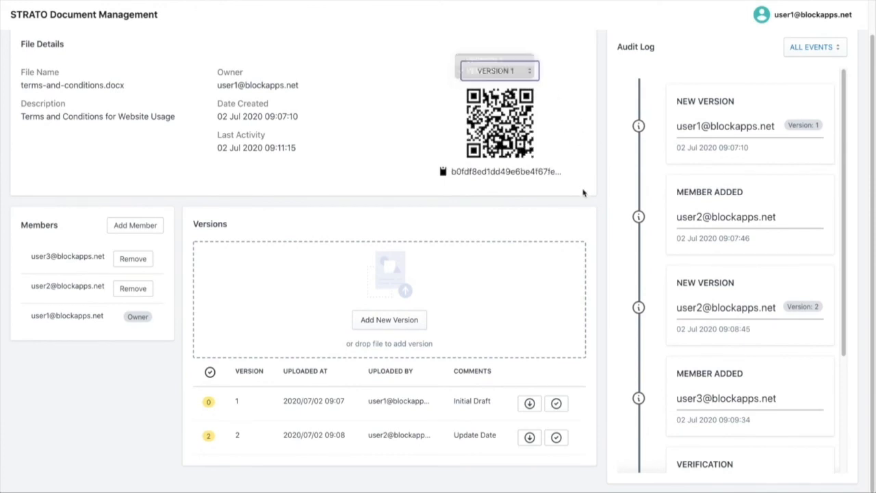
left_click(816, 47)
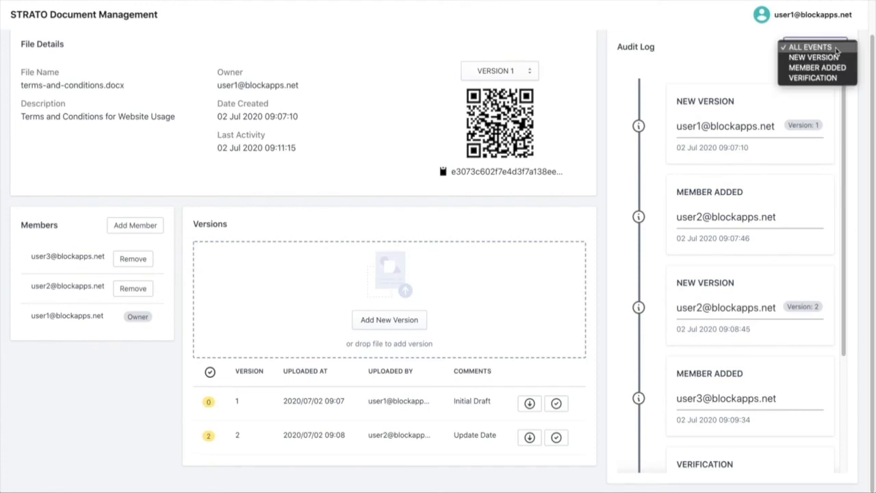
left_click(818, 76)
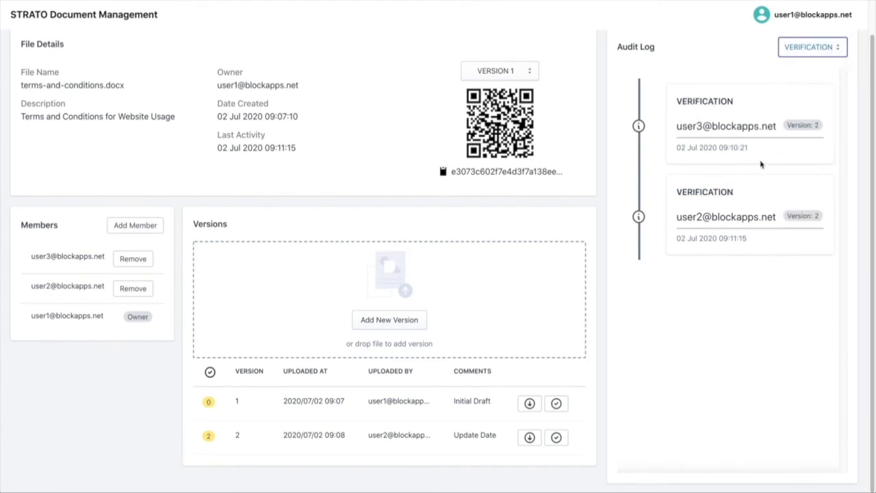
left_click(810, 46)
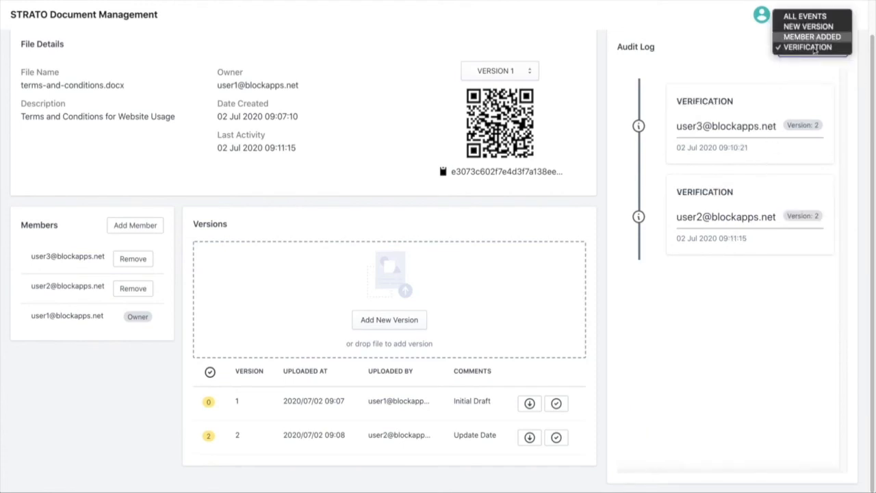
left_click(813, 35)
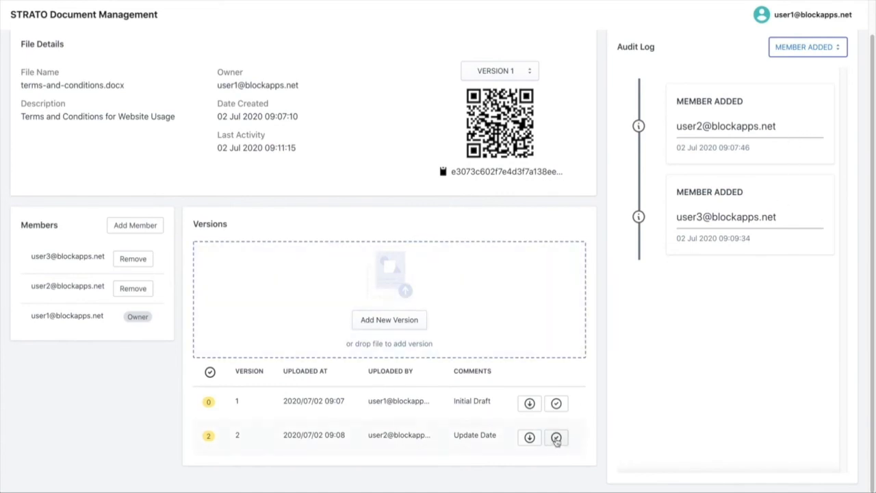
Verify version 2, failing with terms-and-conditions.docx and passing with terms-and-conditions_2.docx
left_click(556, 436)
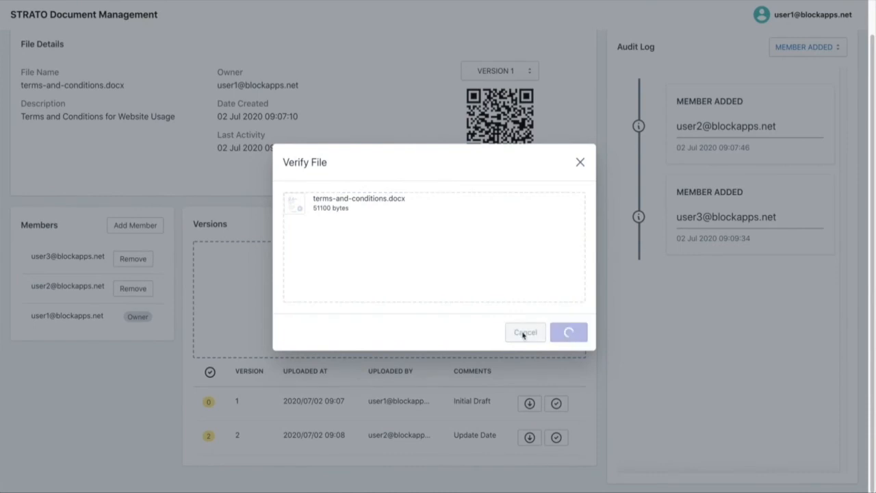
mouse_move(471, 298)
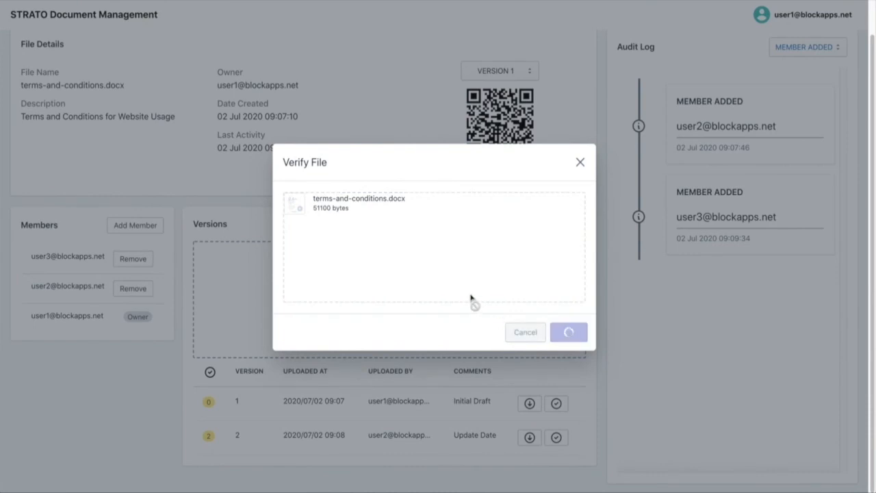
left_click(568, 333)
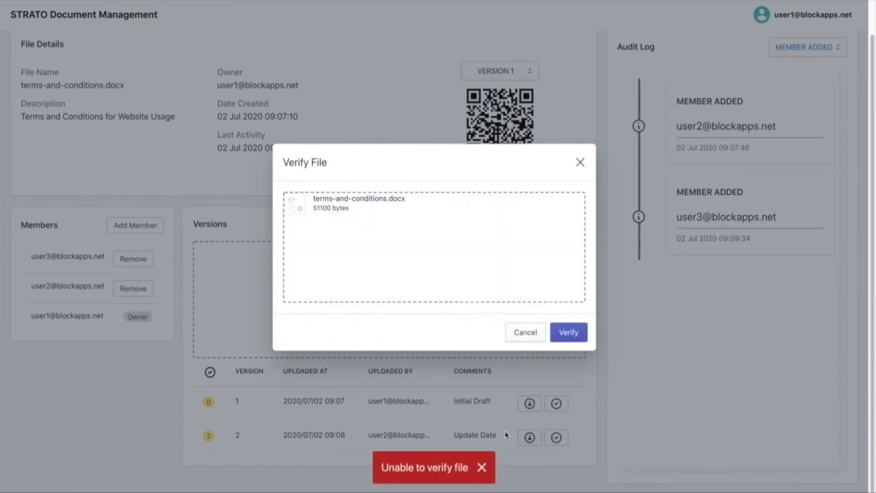
left_click(526, 333)
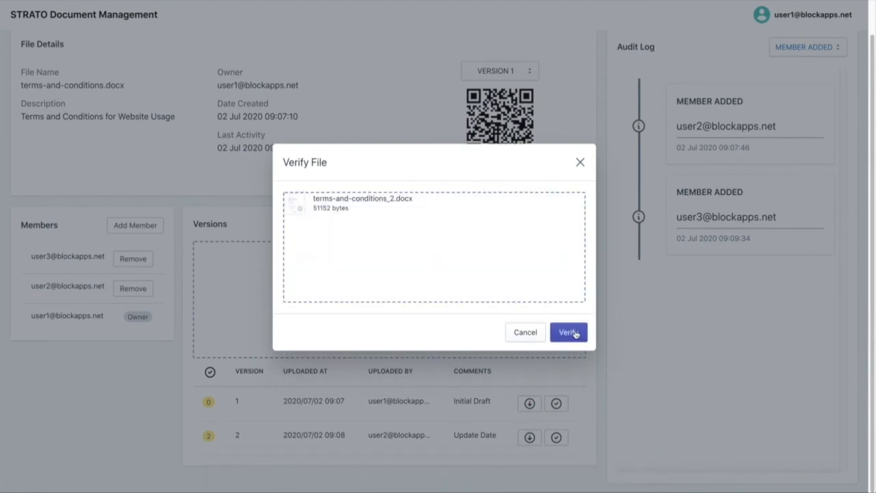
left_click(568, 332)
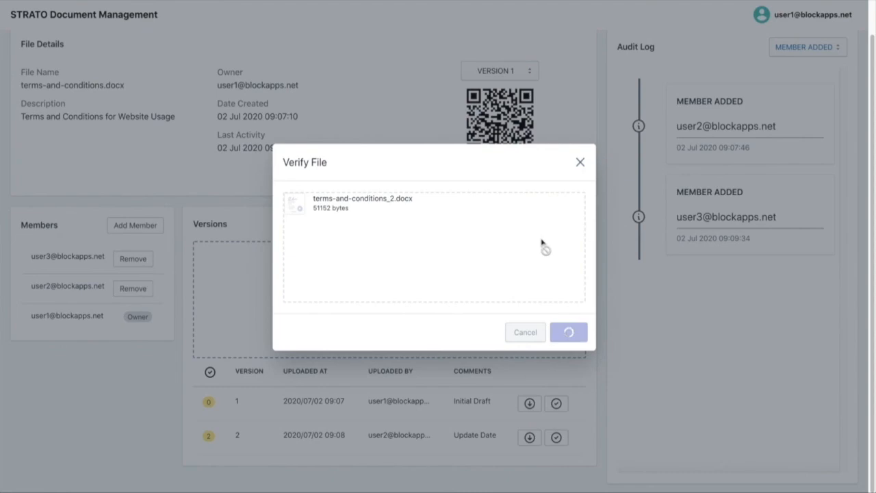
mouse_move(543, 244)
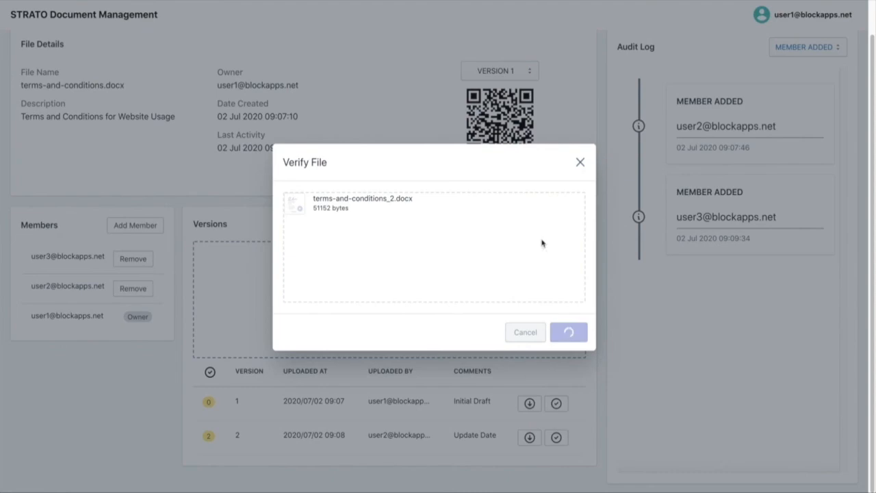
left_click(568, 332)
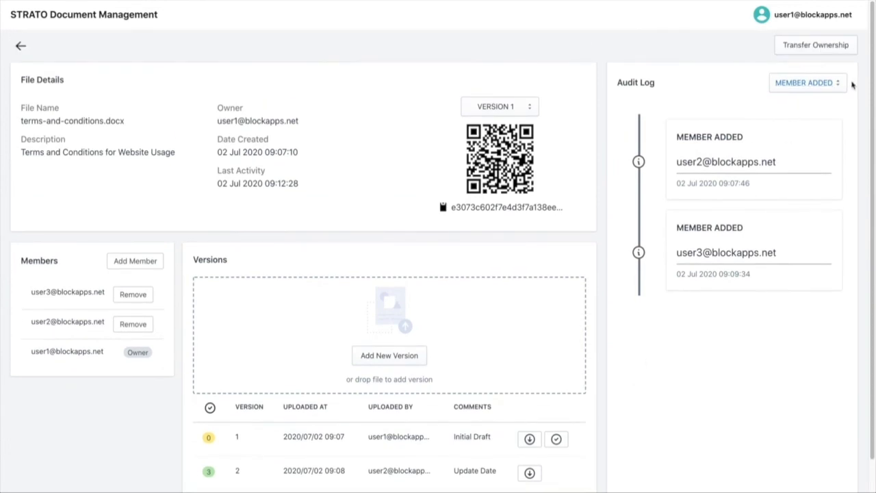
Set the audit log filter back to All Events
left_click(808, 82)
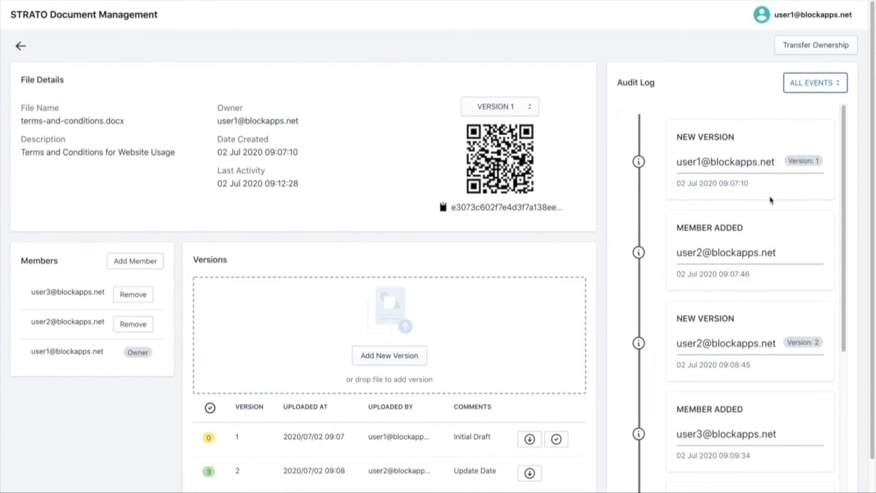
mouse_move(800, 64)
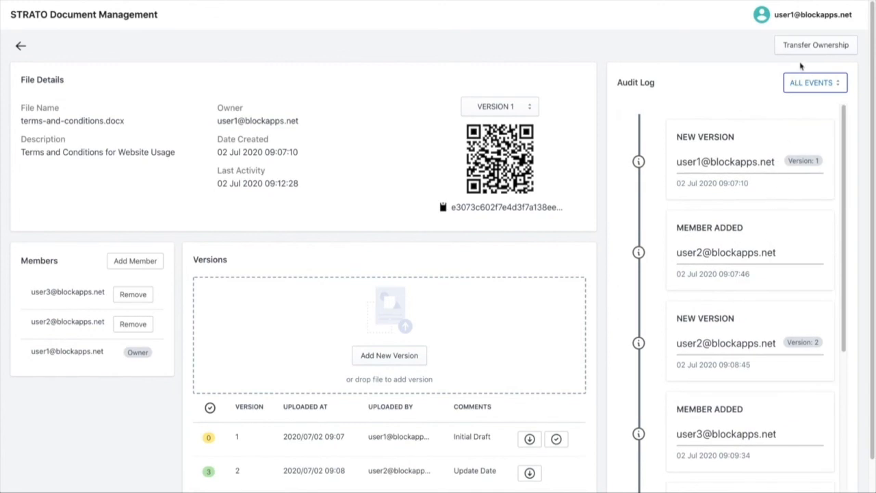
mouse_move(871, 28)
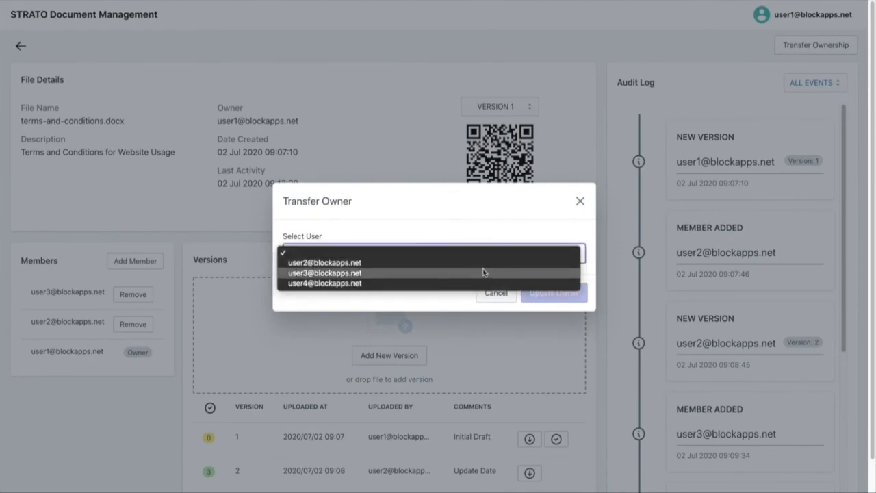
left_click(323, 272)
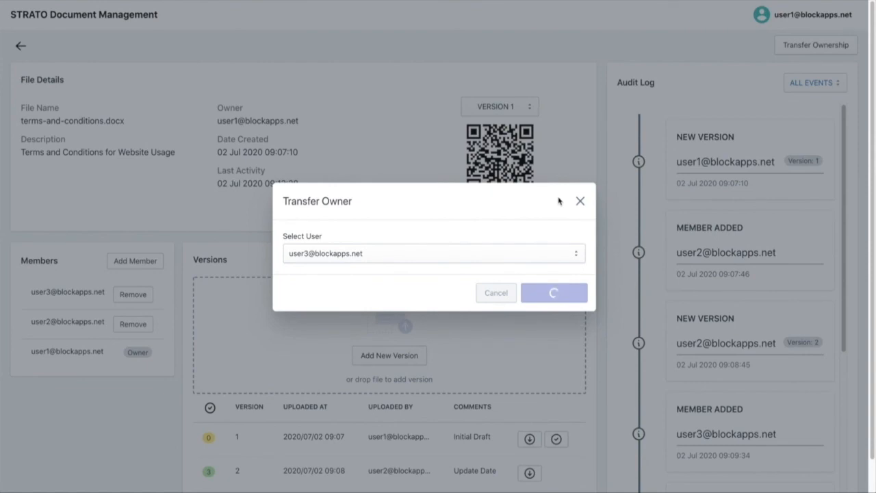
left_click(553, 293)
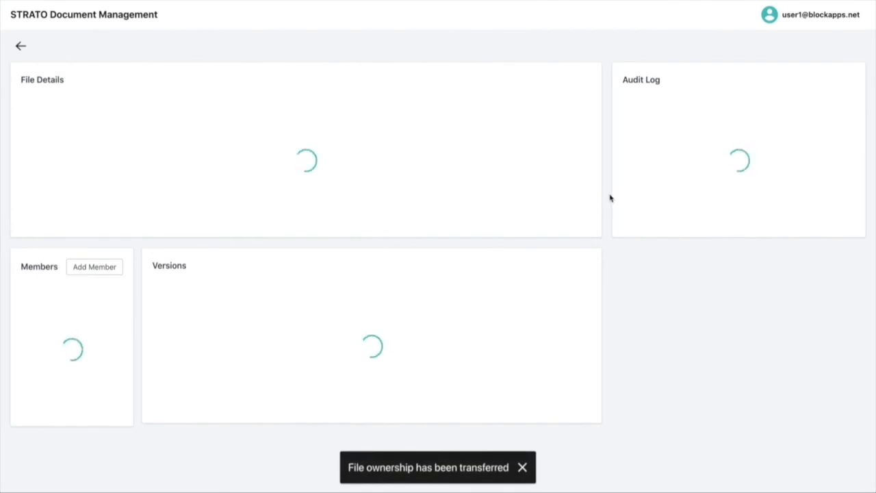
mouse_move(611, 191)
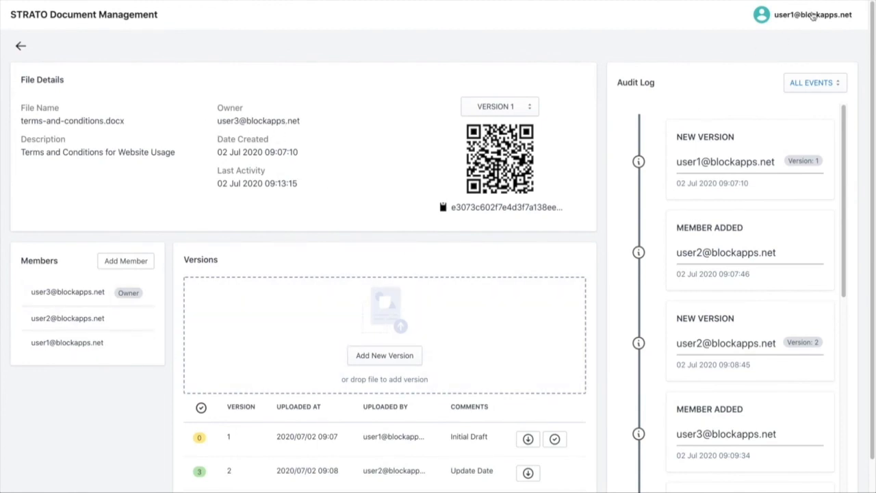
left_click(809, 15)
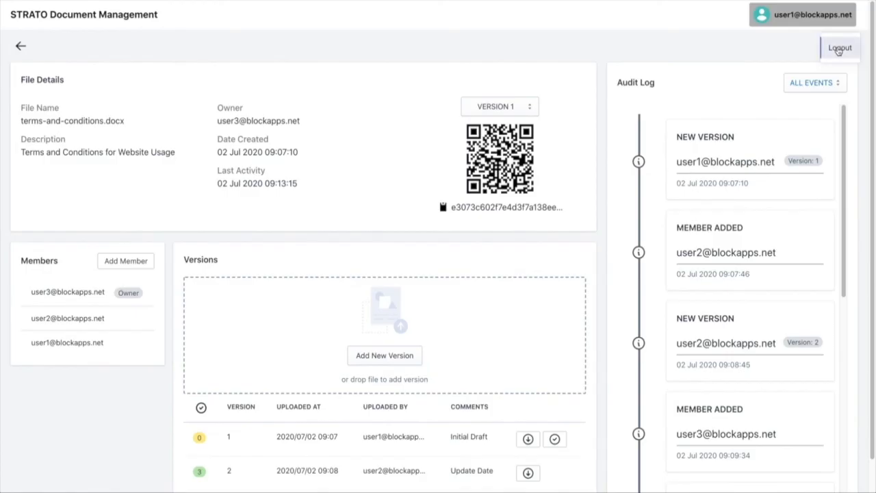